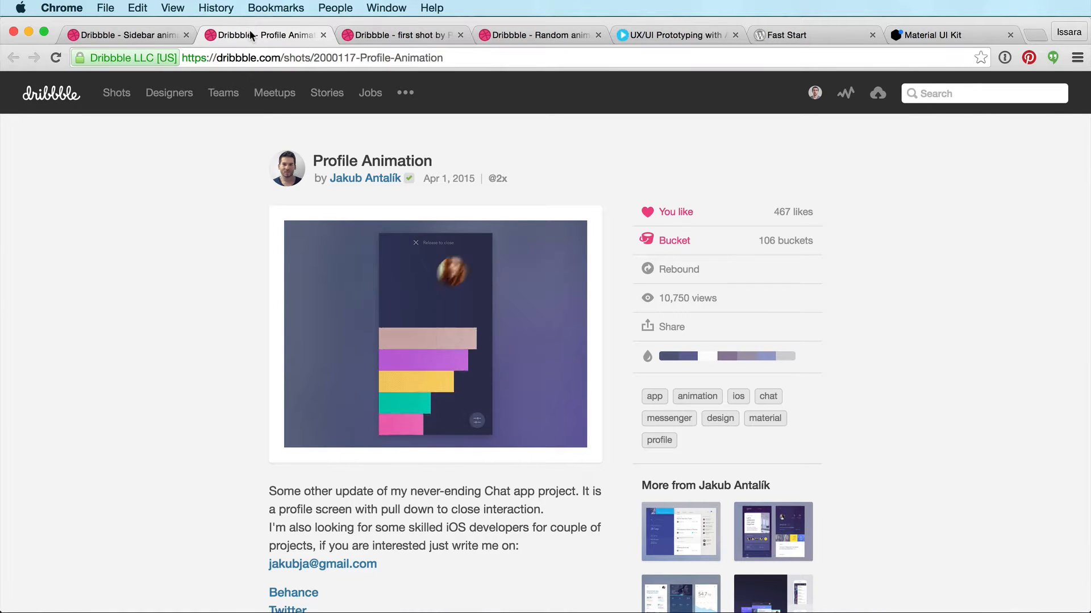
Step: View the first Dribbble shot, then the Random animated UI / GIF shot
left_click(396, 34)
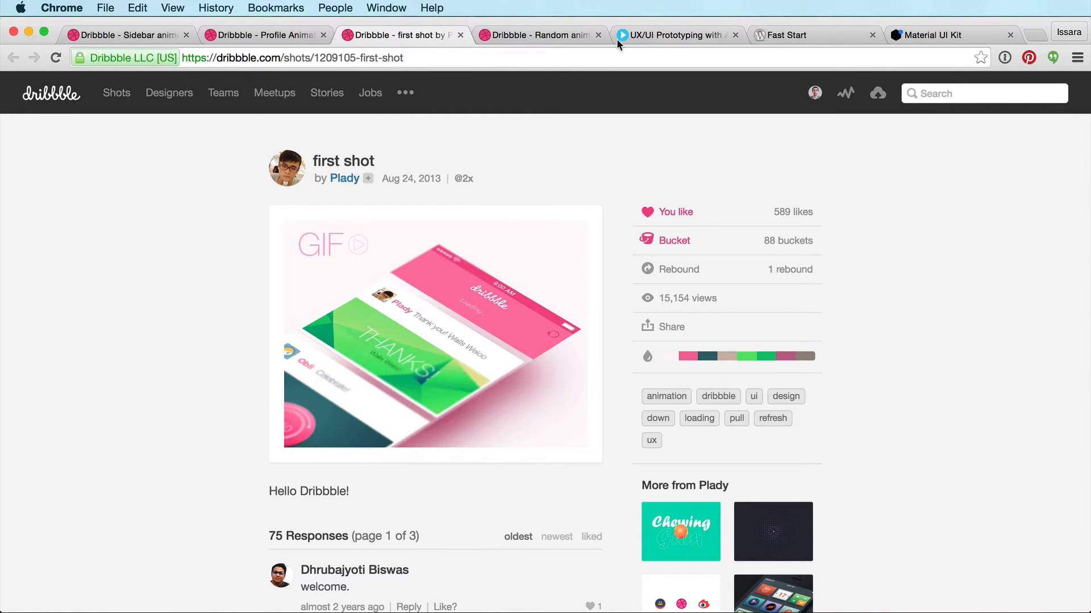
left_click(538, 34)
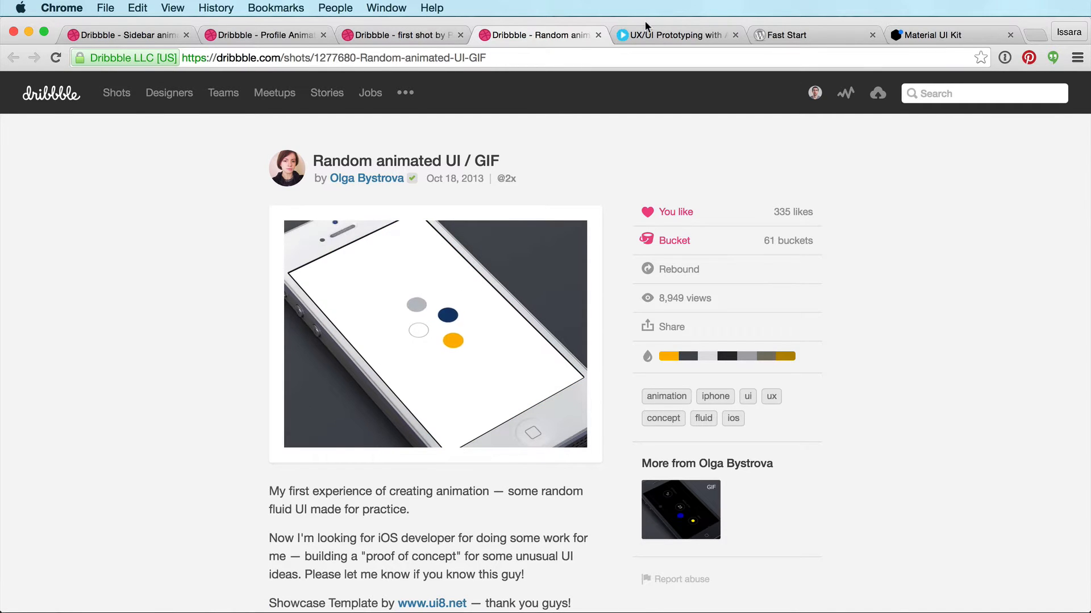
mouse_move(657, 36)
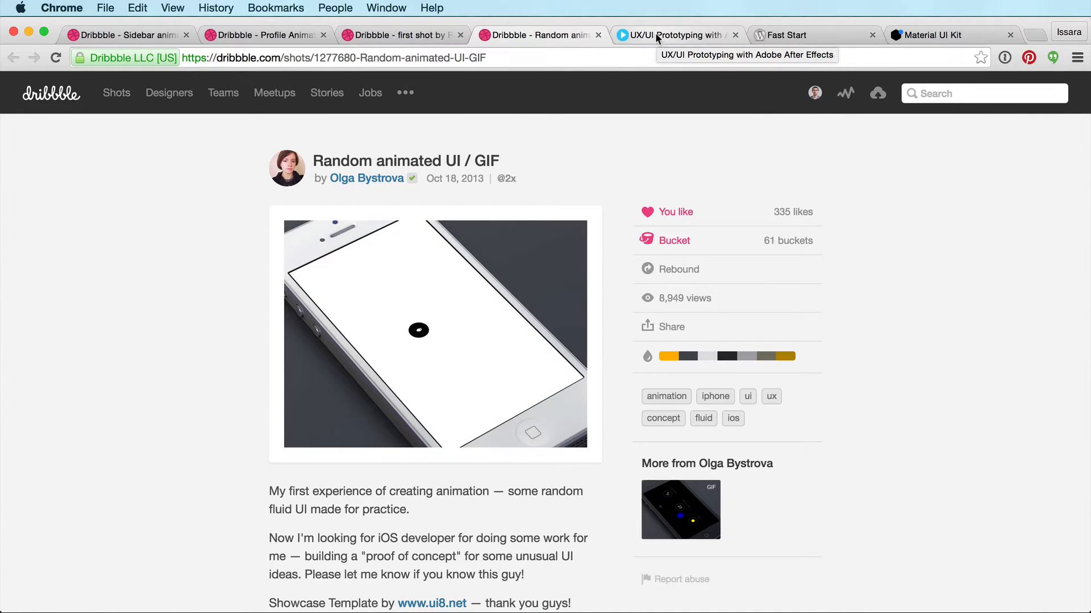
Step: Request instant access to the free UX/UI prototyping video lesson
left_click(670, 34)
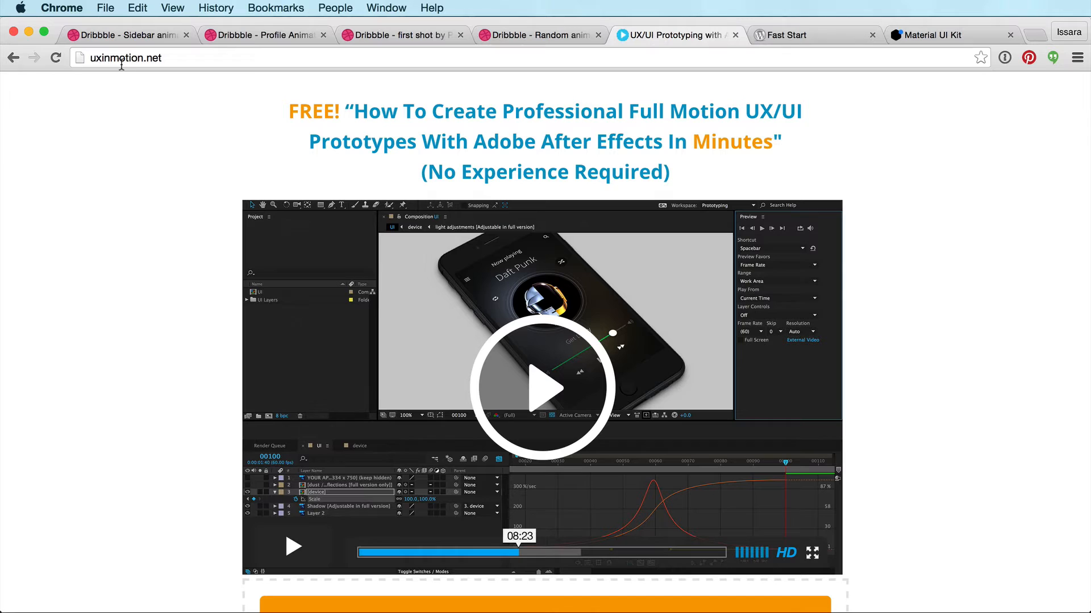
scroll("down", 3)
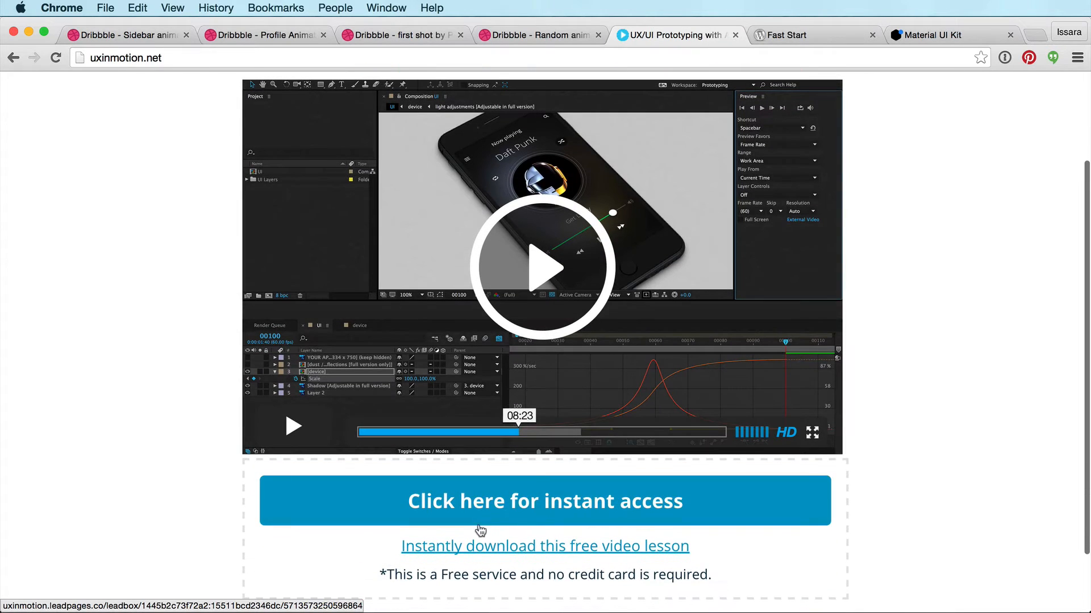
left_click(544, 500)
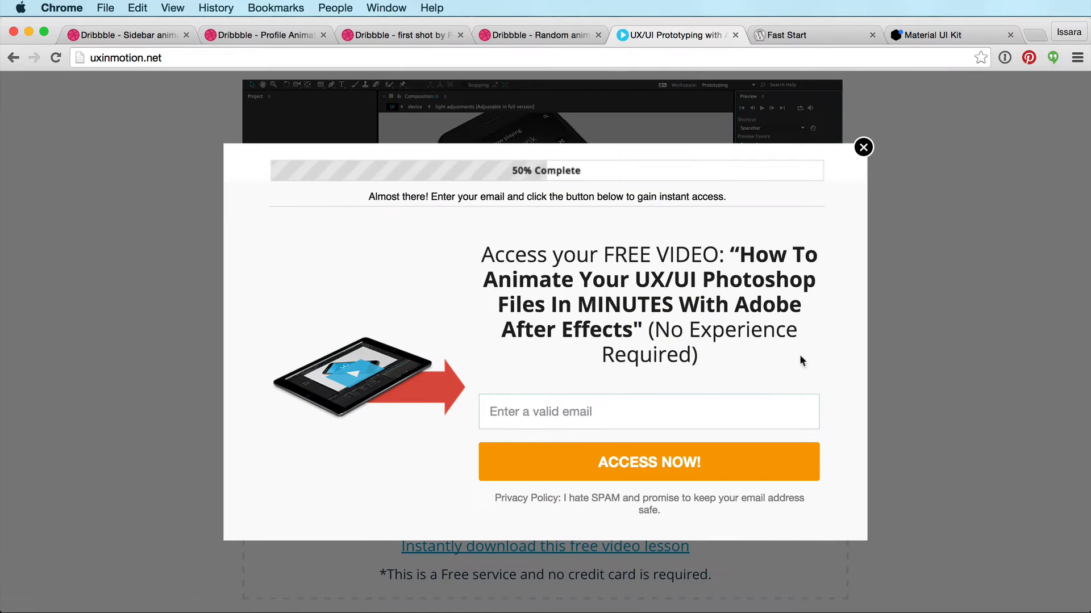
Step: Browse down the Fast Start lesson page to its video
left_click(863, 147)
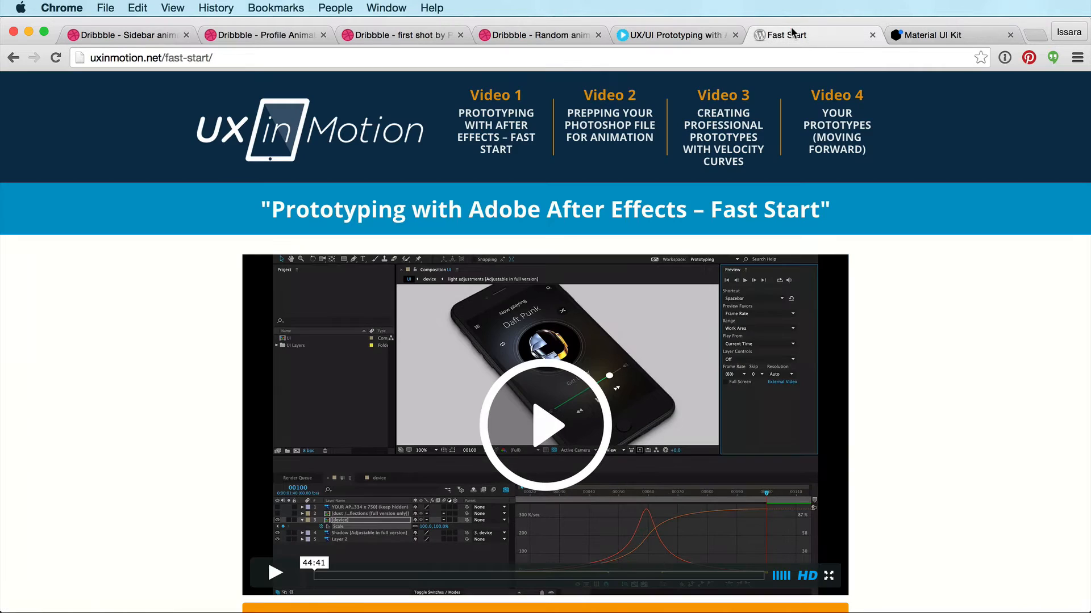
scroll("down", 3)
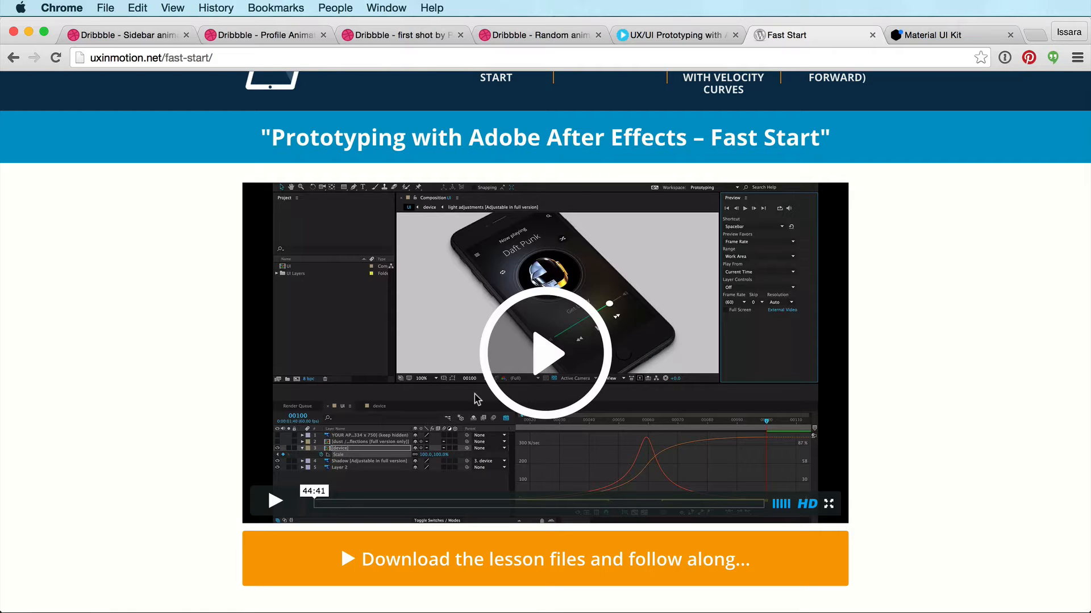
mouse_move(784, 389)
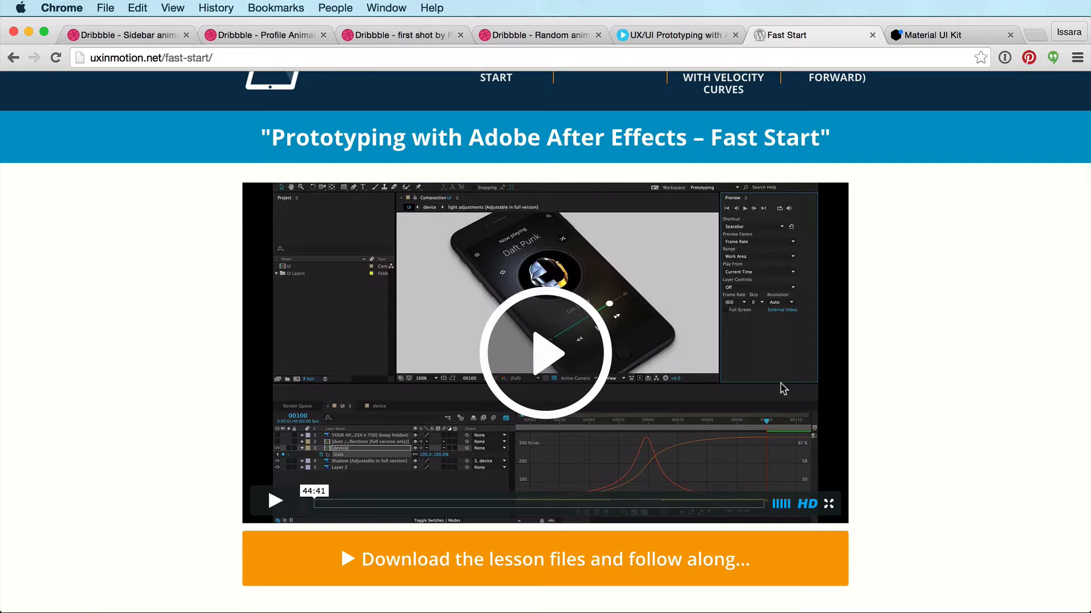
mouse_move(695, 325)
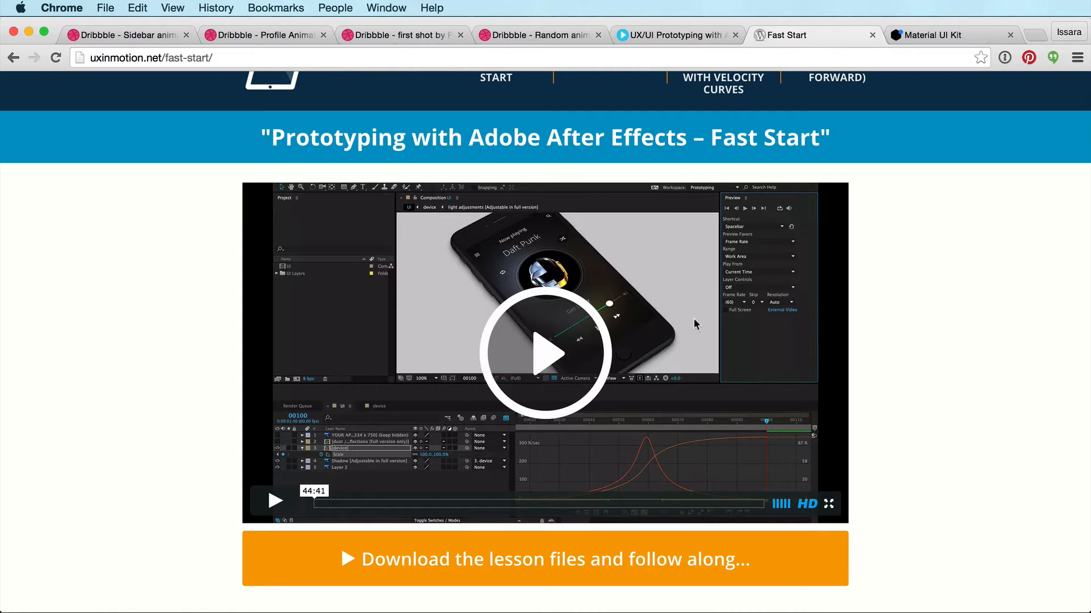
mouse_move(677, 336)
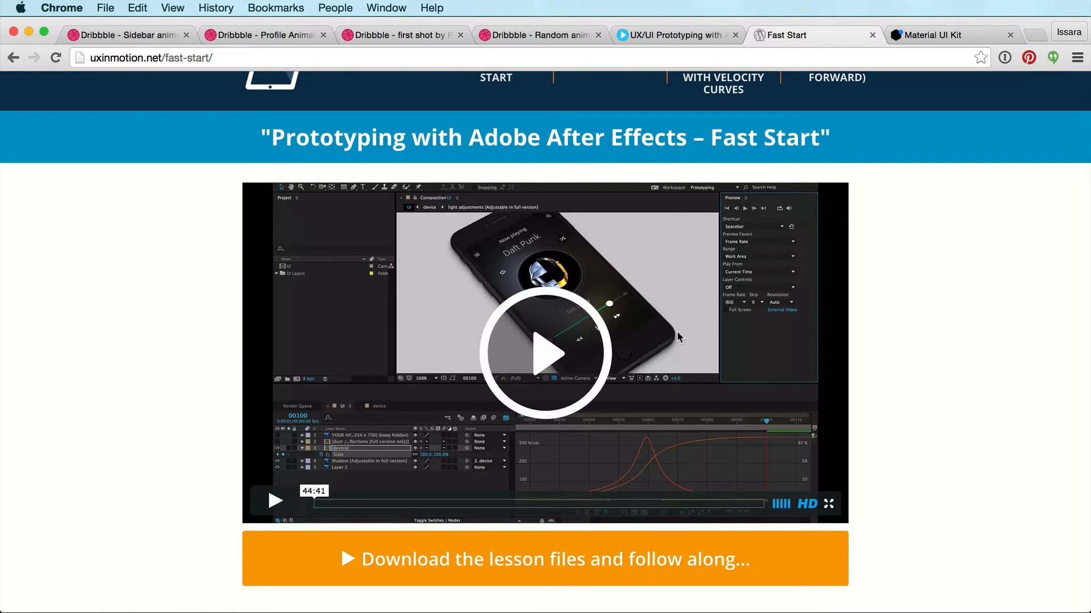
mouse_move(973, 400)
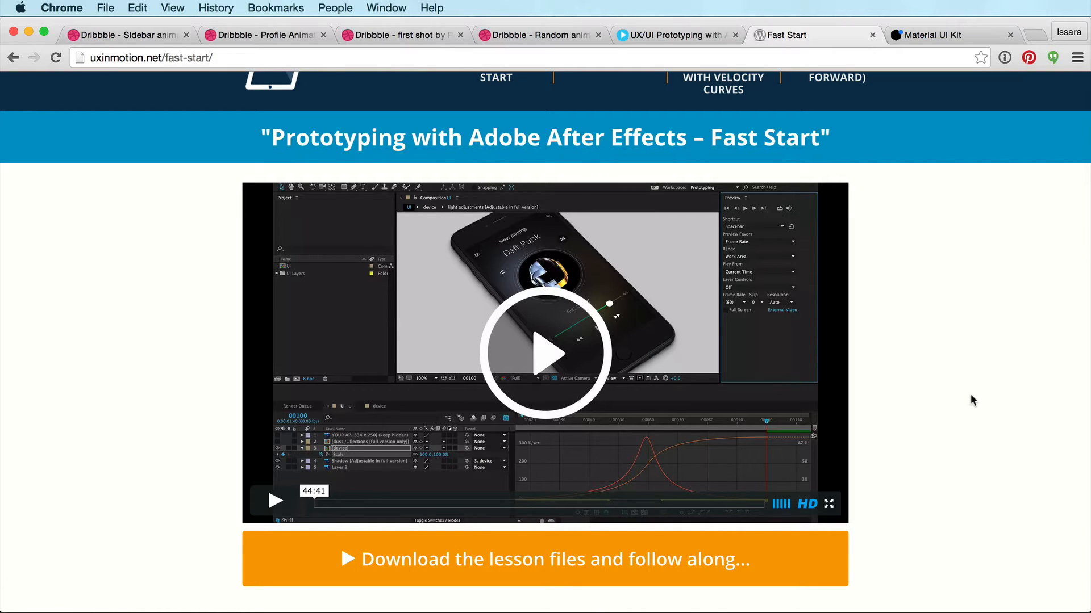
mouse_move(938, 367)
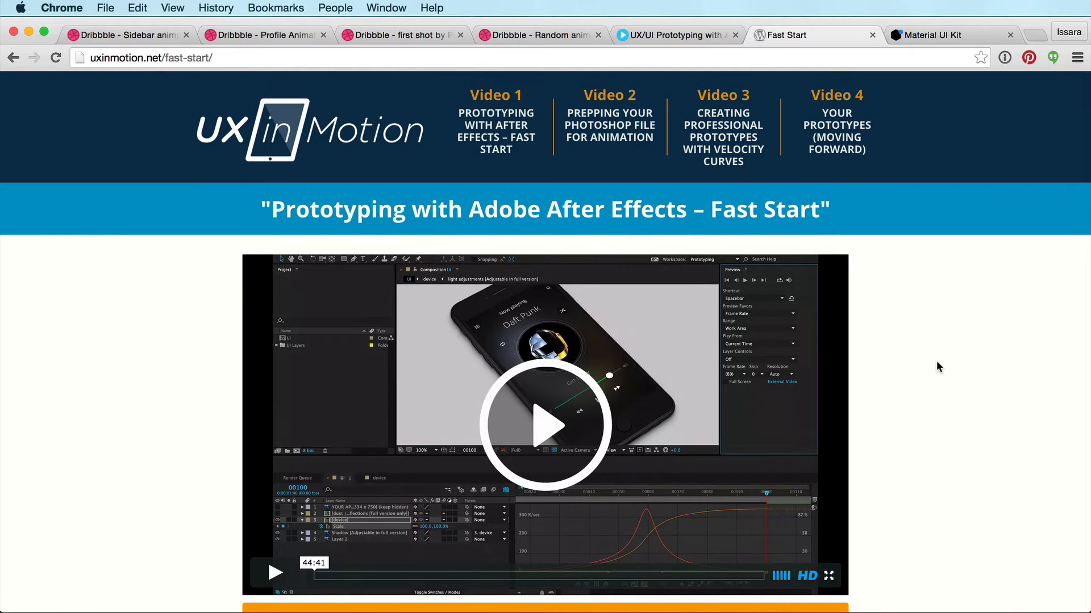
scroll("down", 3)
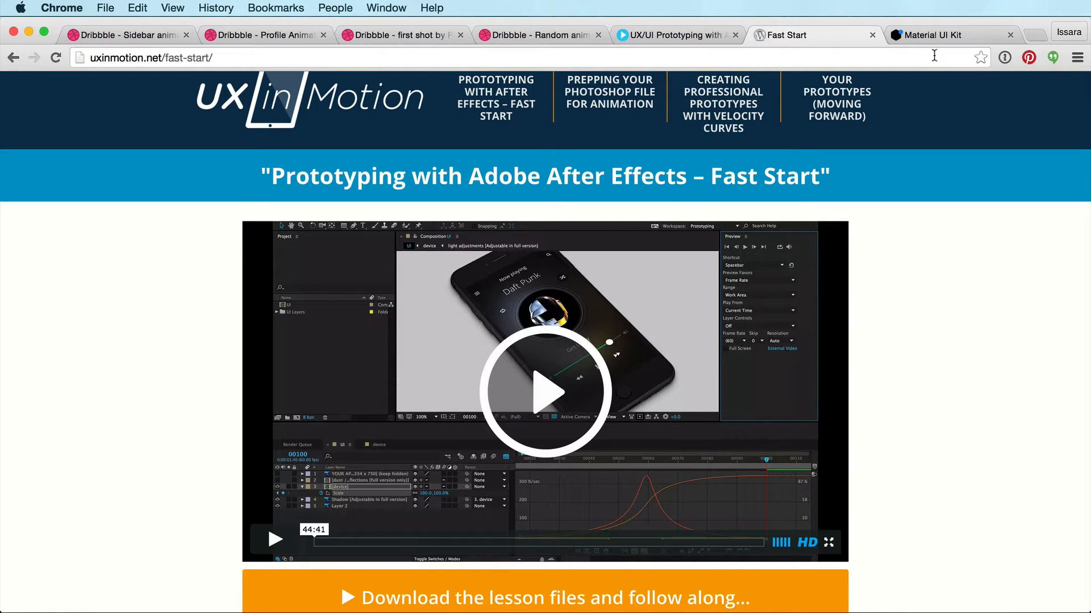
Step: Browse the Material UI Kit page's side-menu navigation screens
left_click(929, 34)
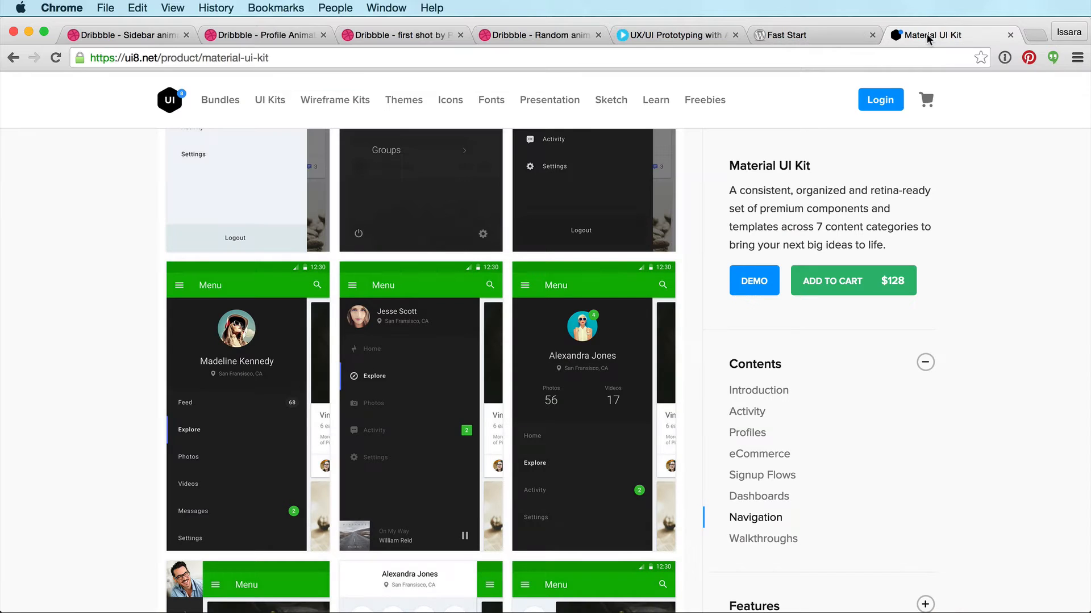
mouse_move(902, 354)
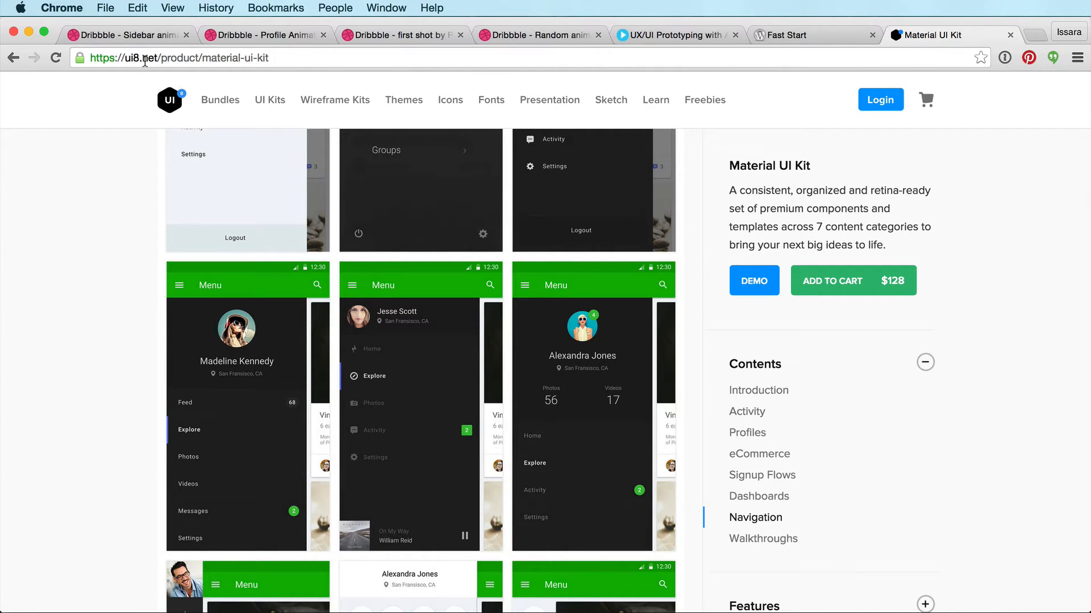
mouse_move(775, 345)
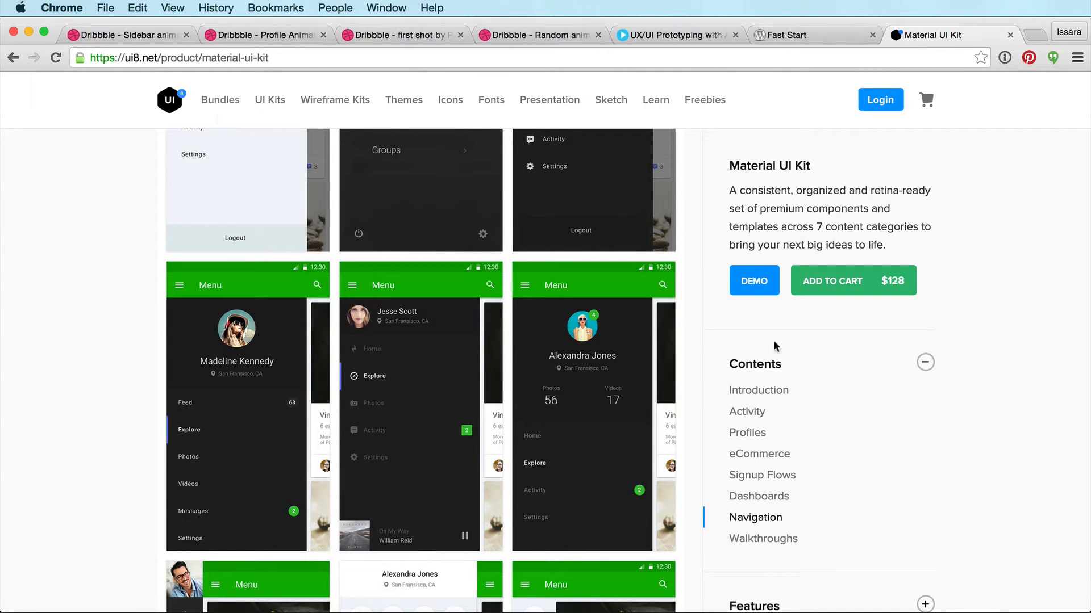
mouse_move(791, 183)
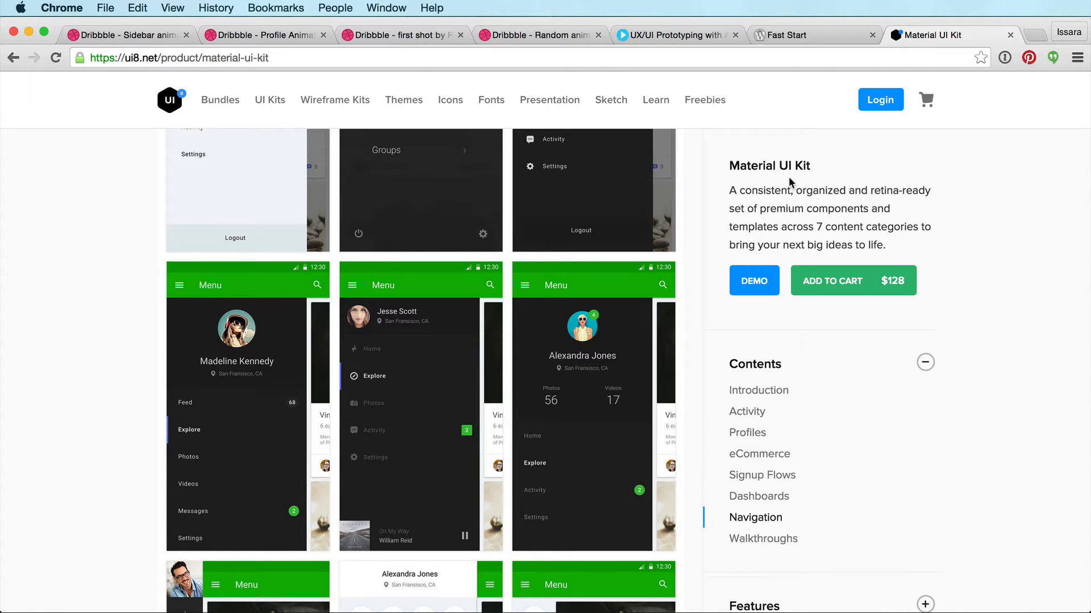
mouse_move(523, 359)
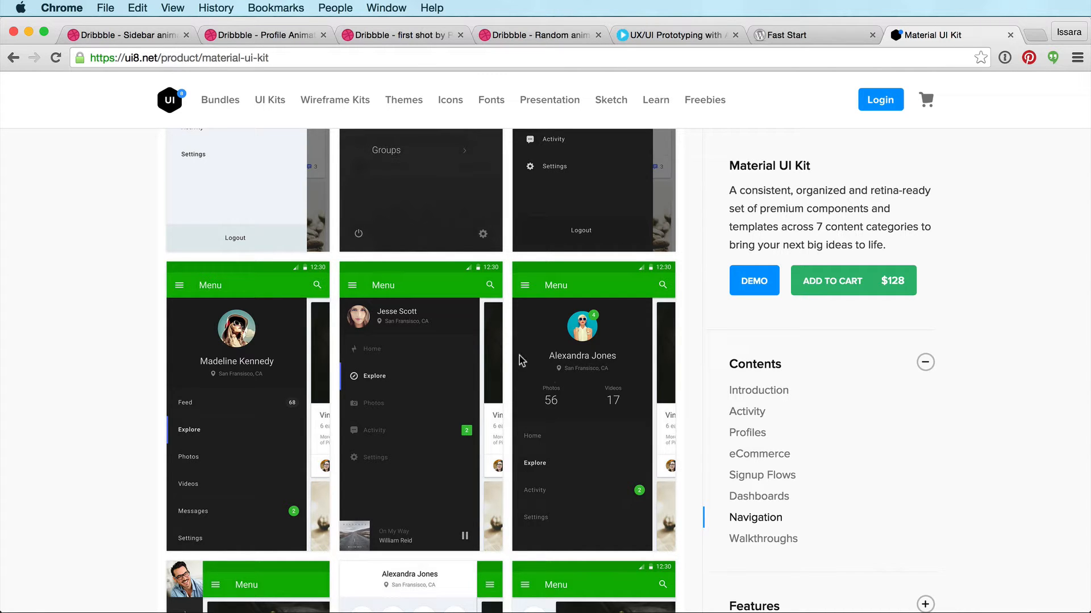
scroll("down", 3)
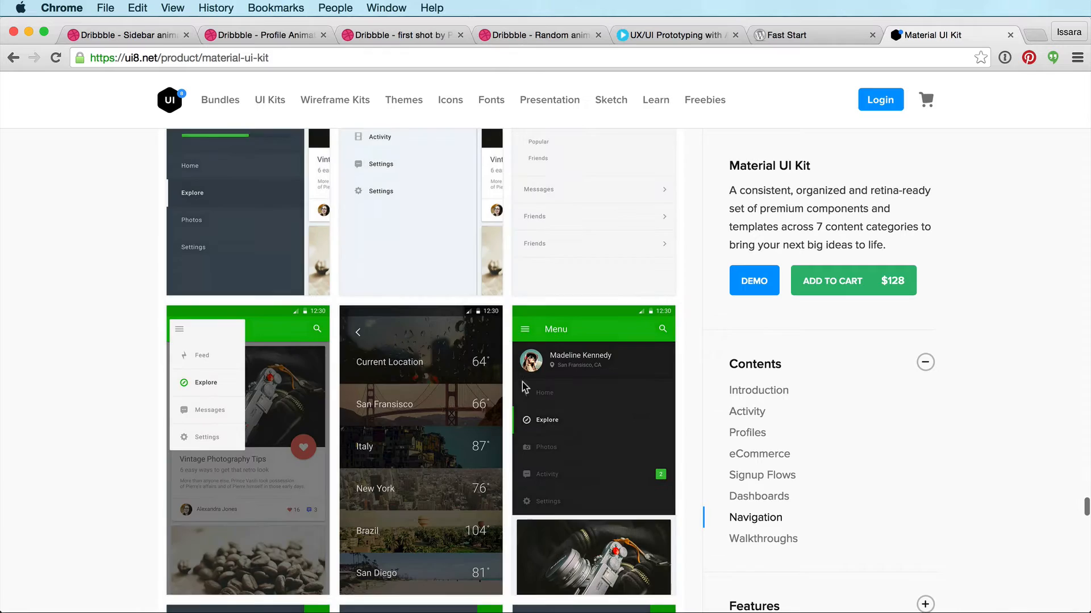
scroll("down", 3)
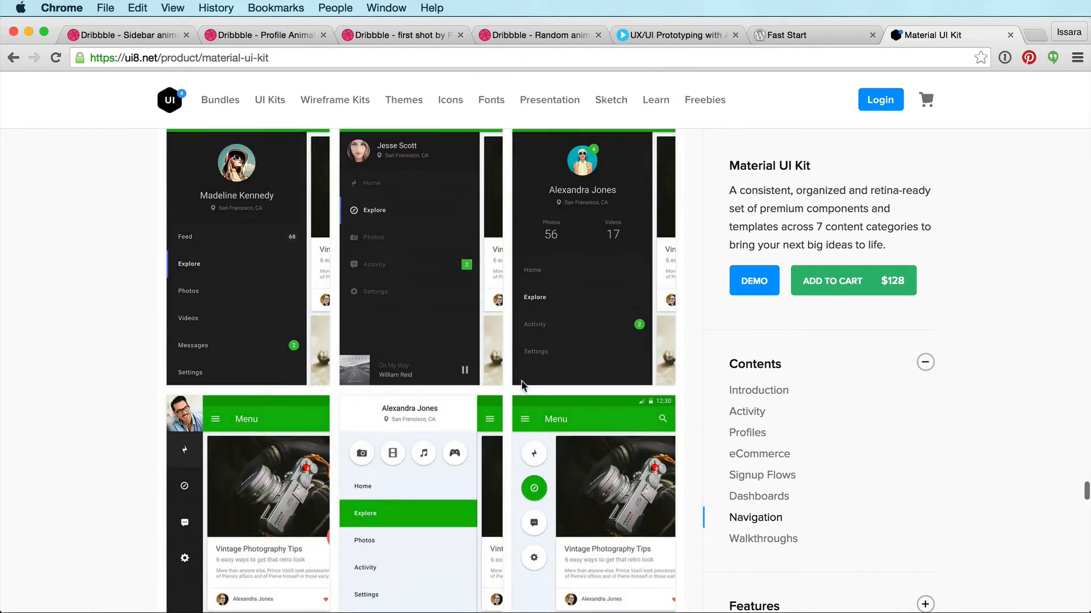
scroll("down", 3)
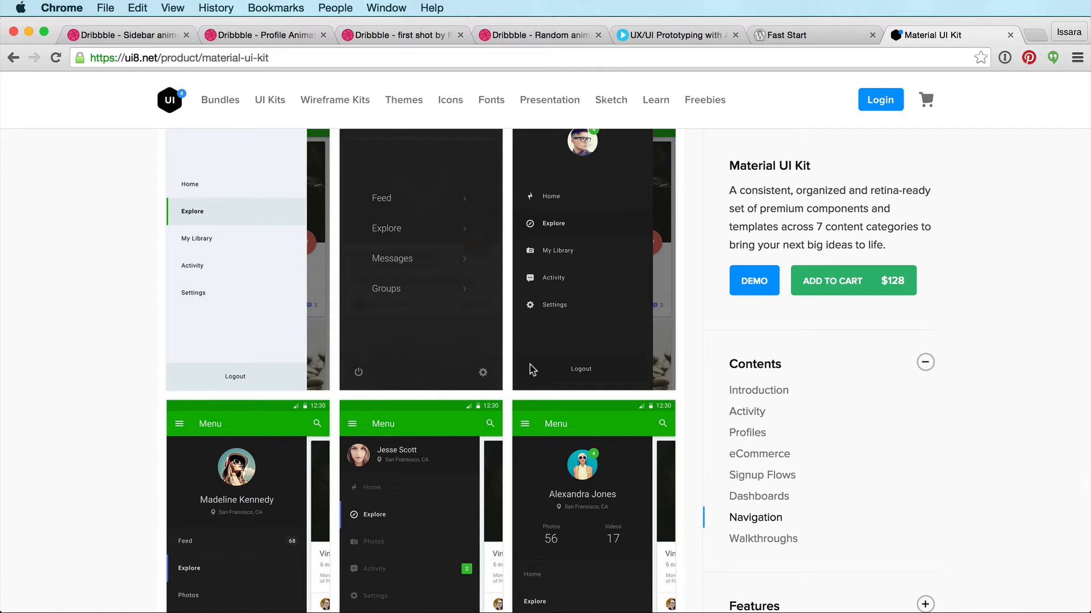
mouse_move(386, 312)
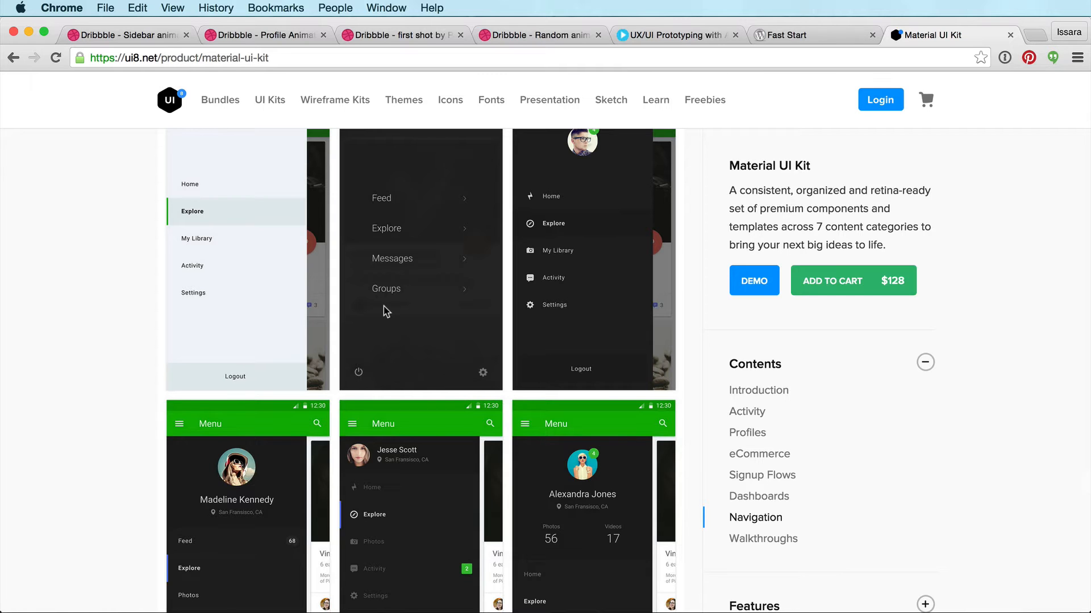
Step: Switch over to the Jelly.psd design in Photoshop
key("Cmd+Tab")
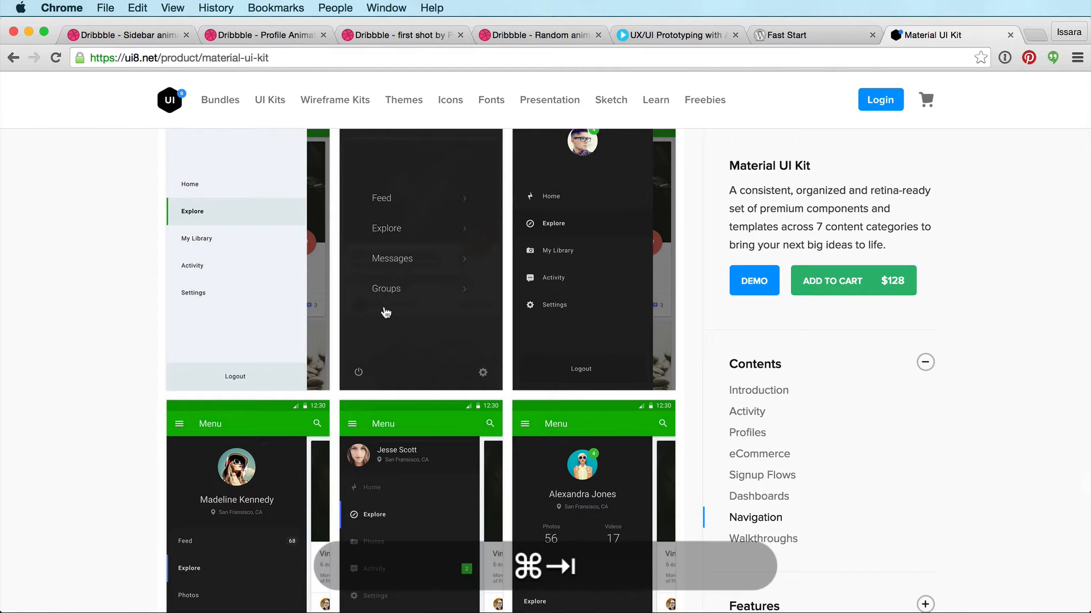
key("cmd+tab")
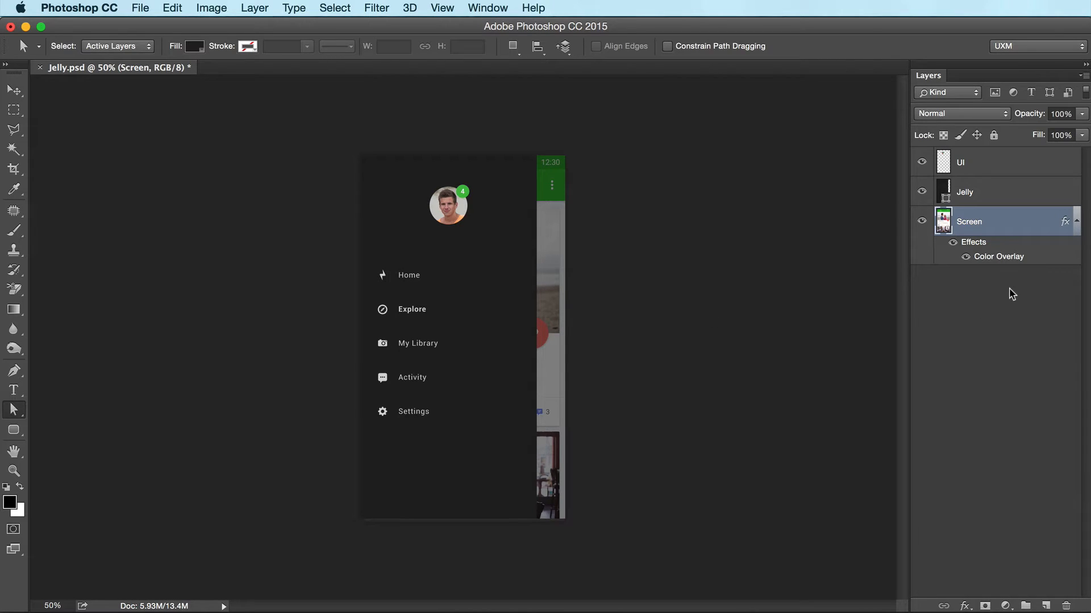
mouse_move(935, 312)
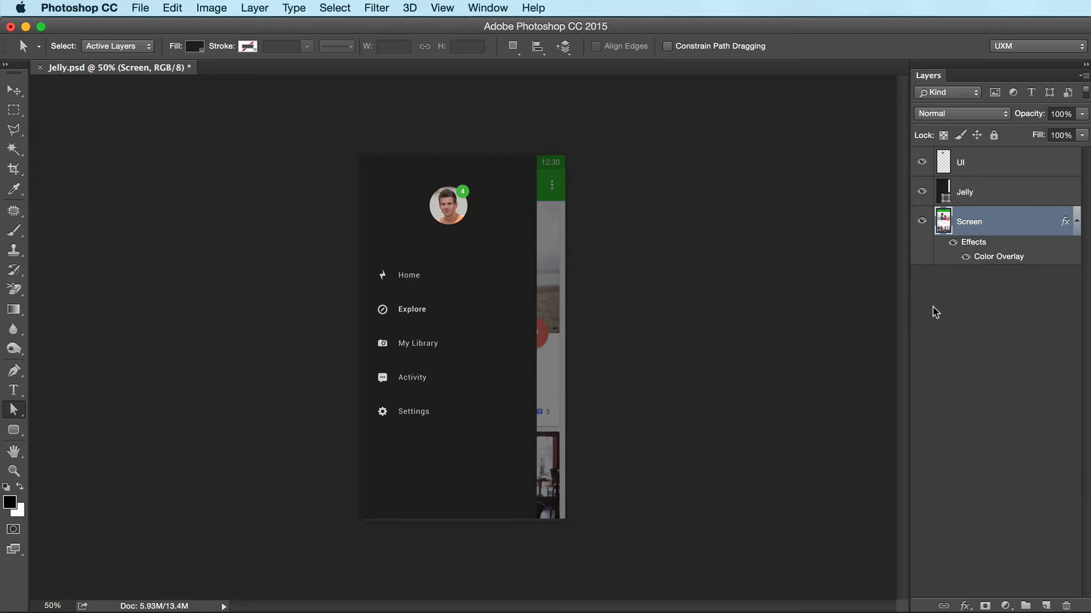
mouse_move(1036, 247)
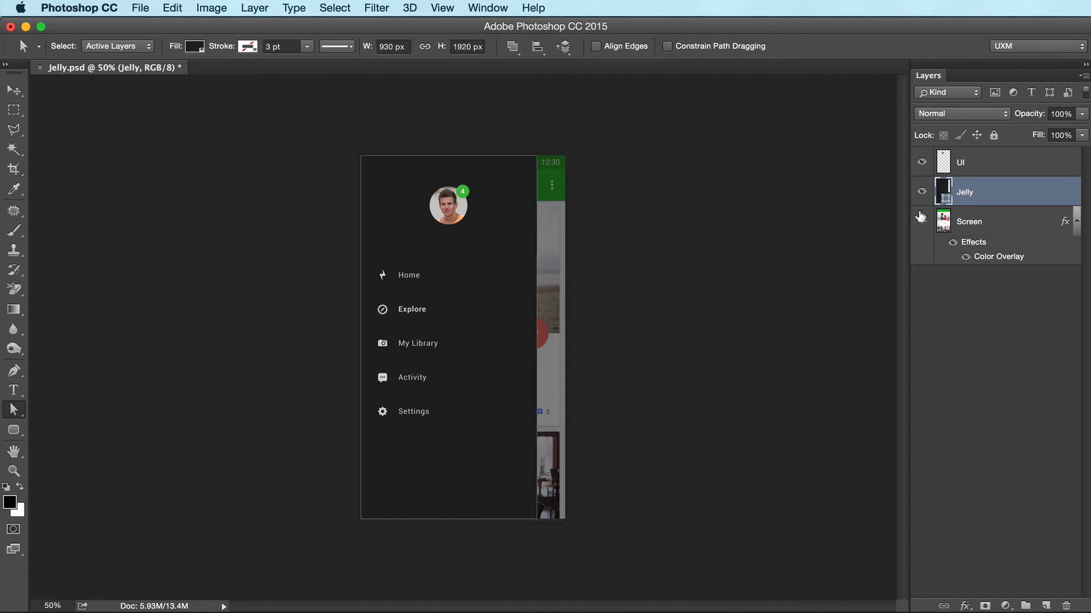
mouse_move(837, 218)
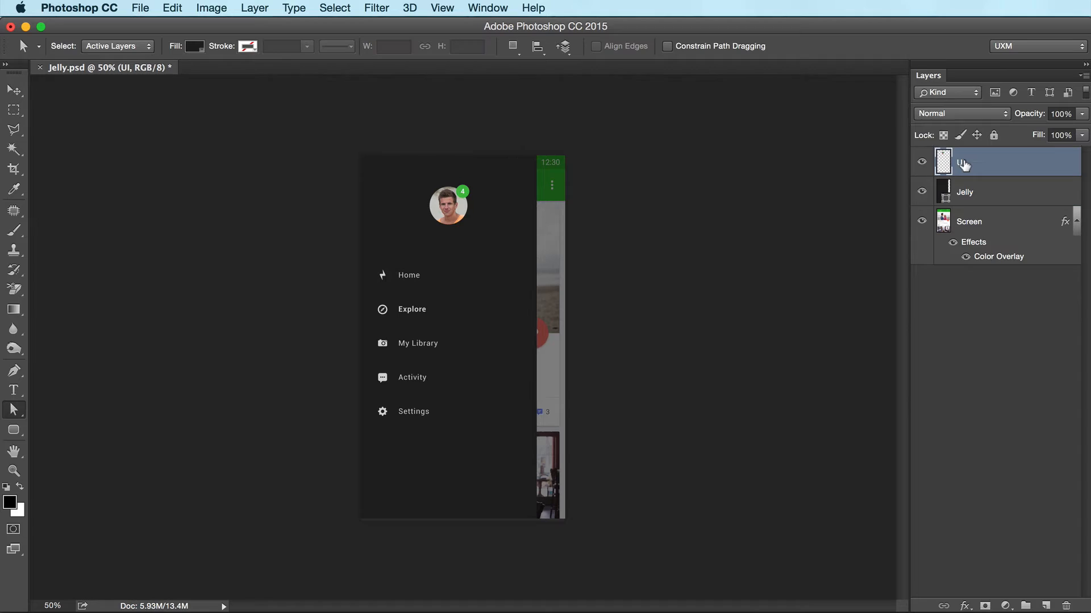
Step: Toggle the UI layer's visibility and inspect the Screen layer's Color Overlay effect
left_click(920, 162)
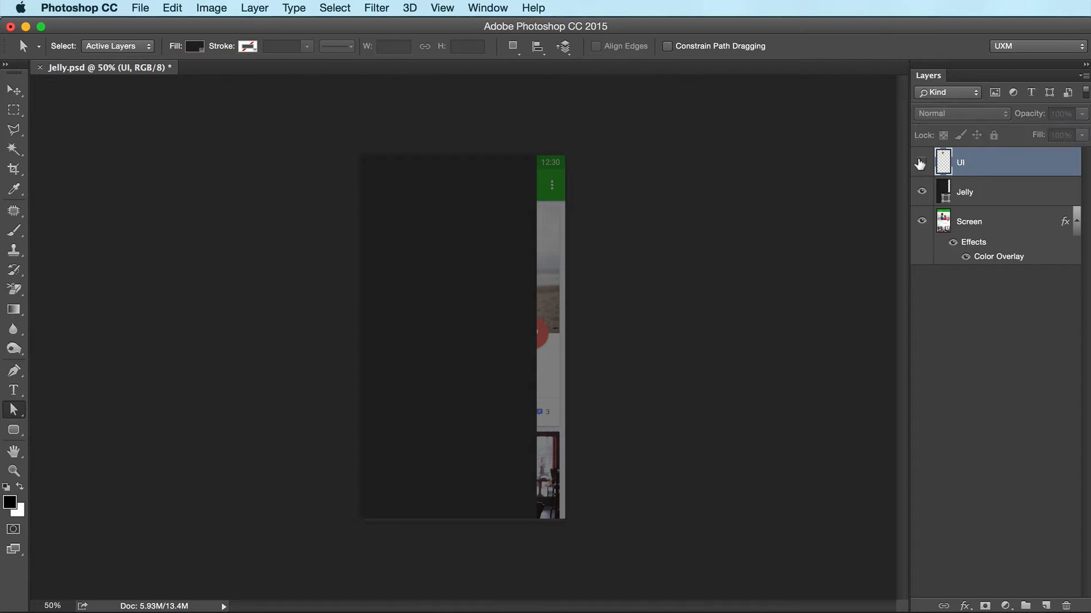
left_click(920, 161)
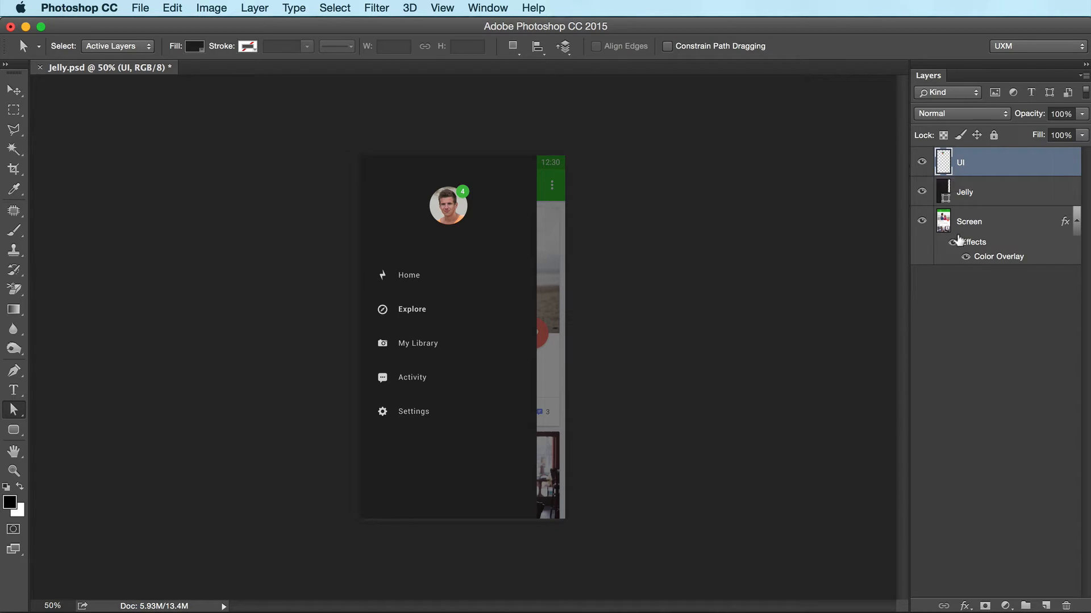
double_click(968, 221)
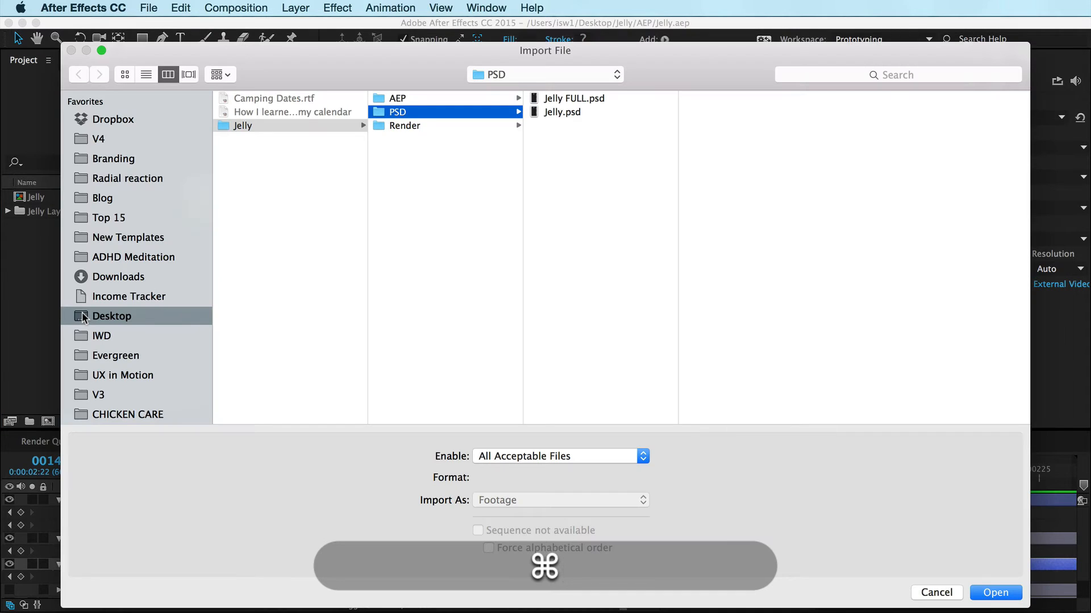
Step: Import Jelly.psd as a Composition – Retain Layer Sizes with editable layer styles
left_click(562, 111)
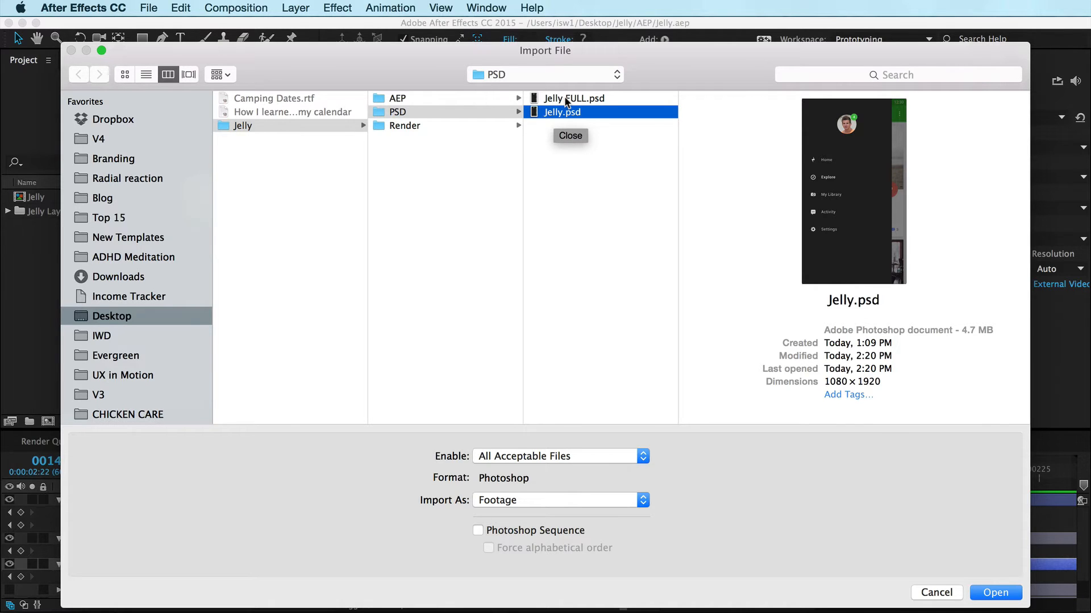
left_click(996, 593)
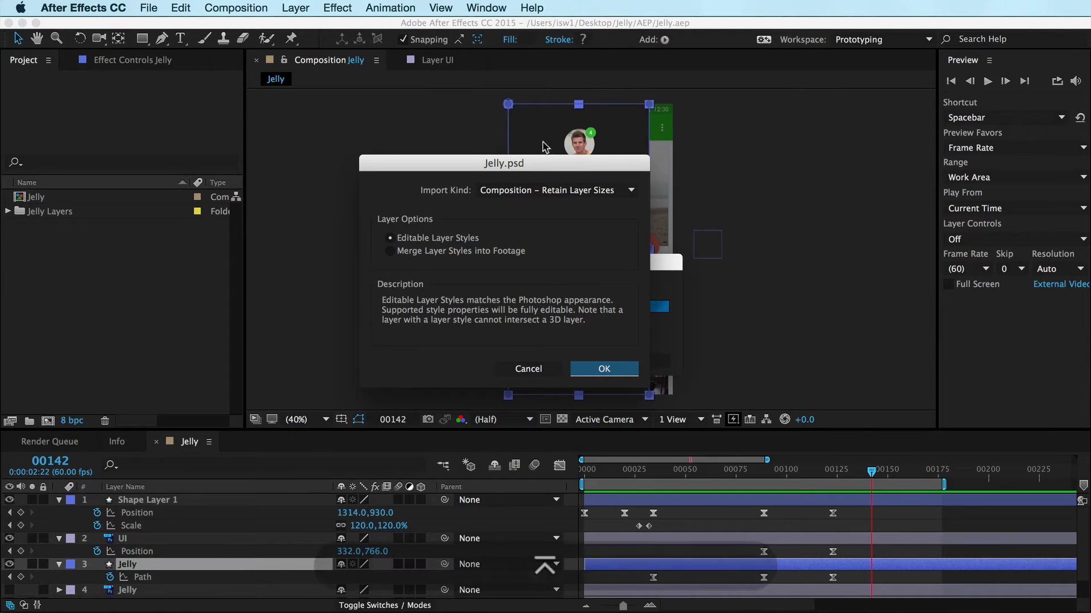
mouse_move(525, 202)
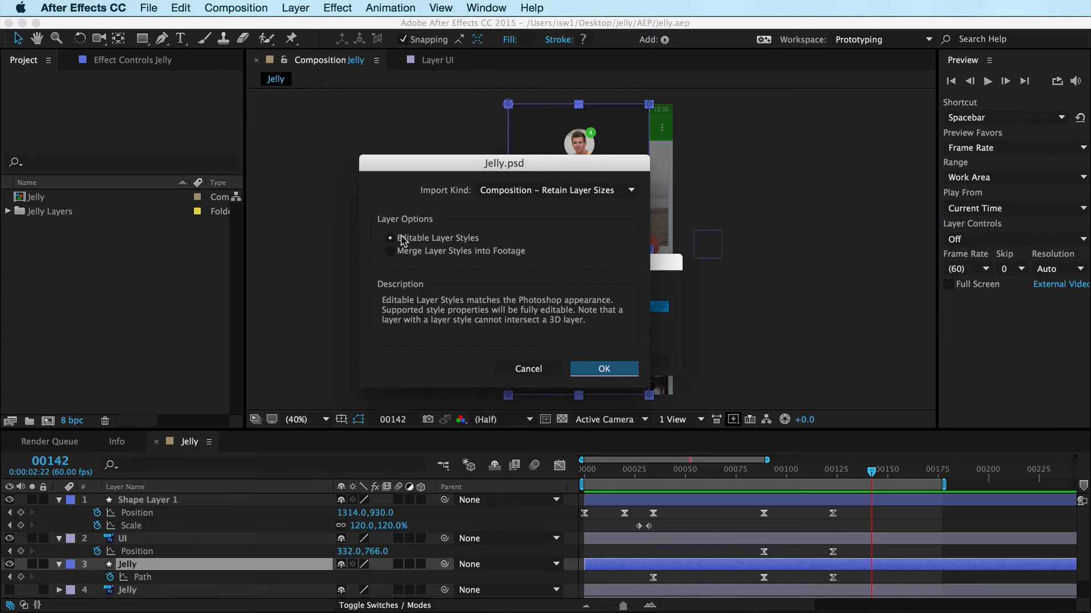
mouse_move(411, 249)
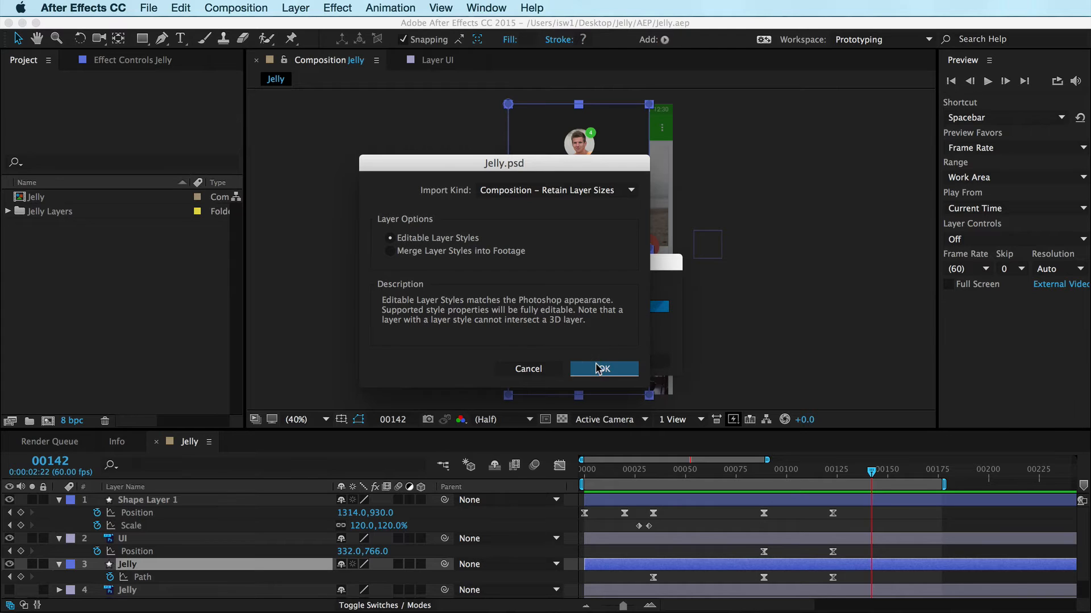
left_click(604, 368)
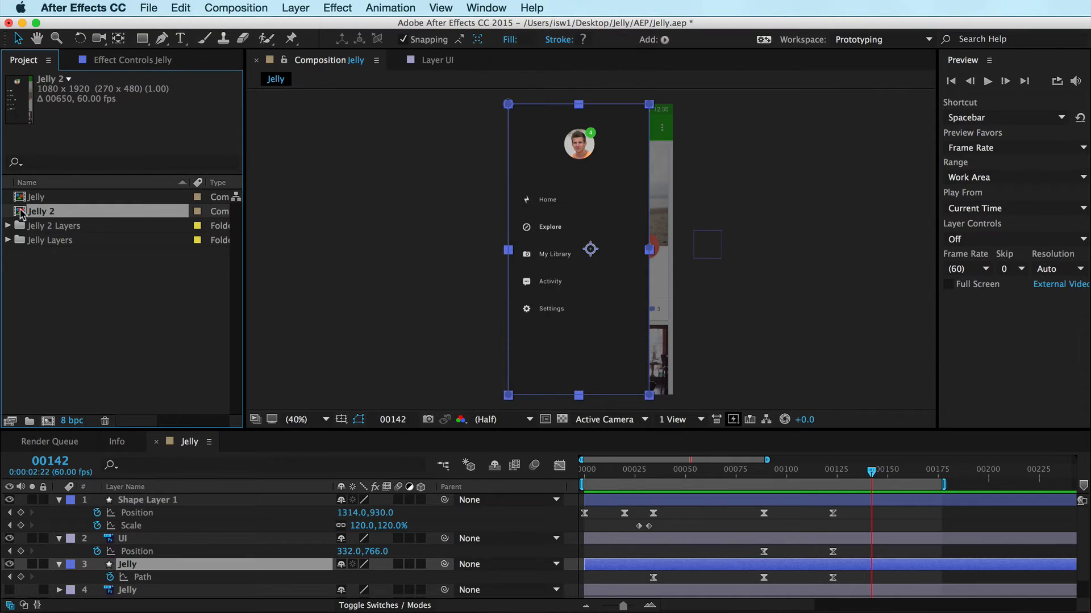
Step: In the Jelly 2 composition, hide the UI layer and select the Jelly layer
double_click(39, 211)
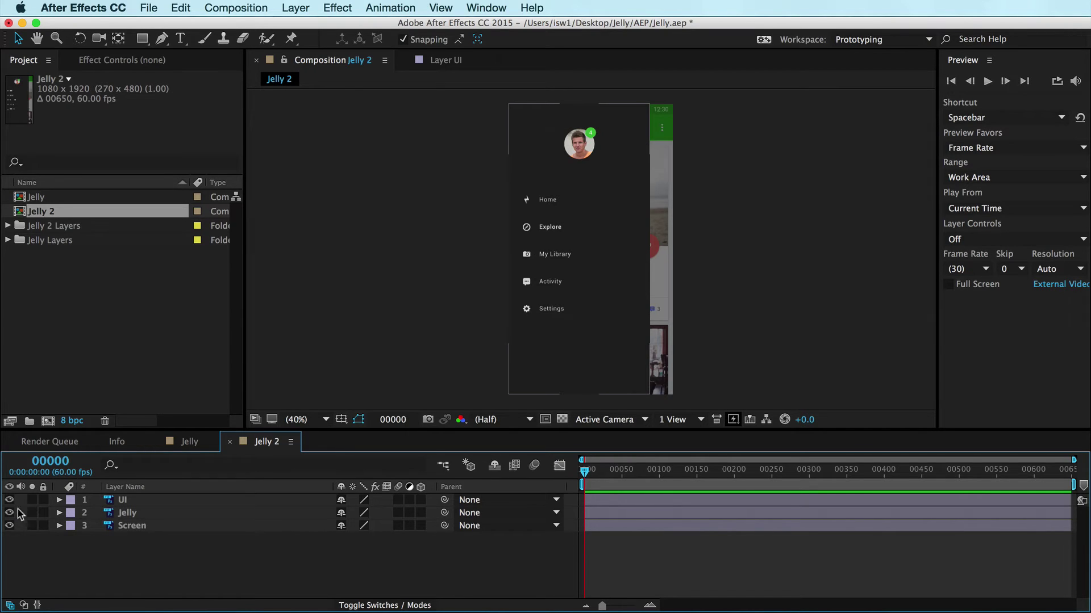
left_click(9, 500)
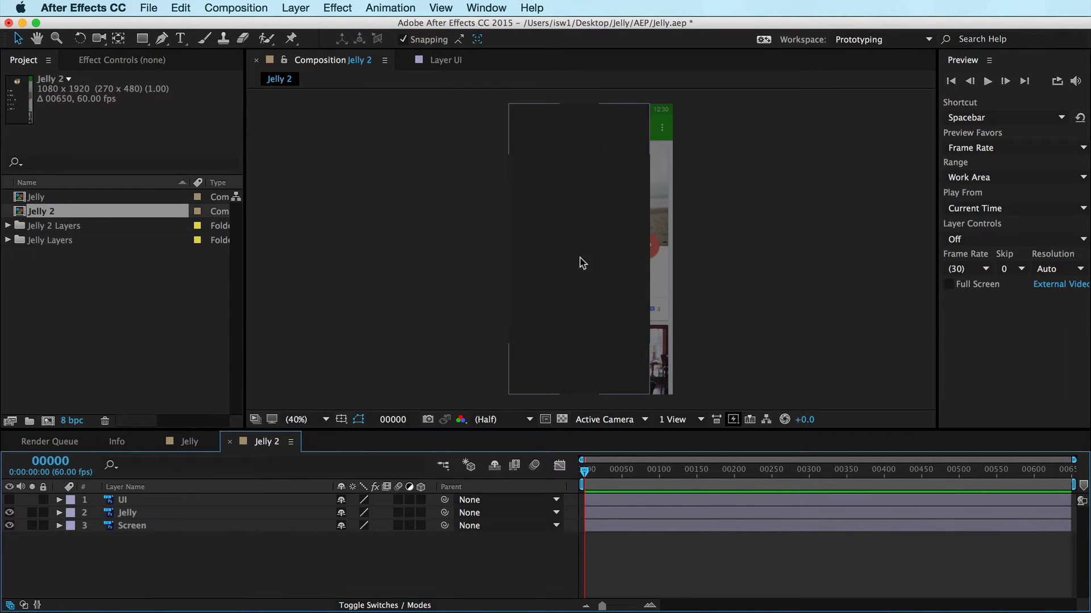
left_click(127, 512)
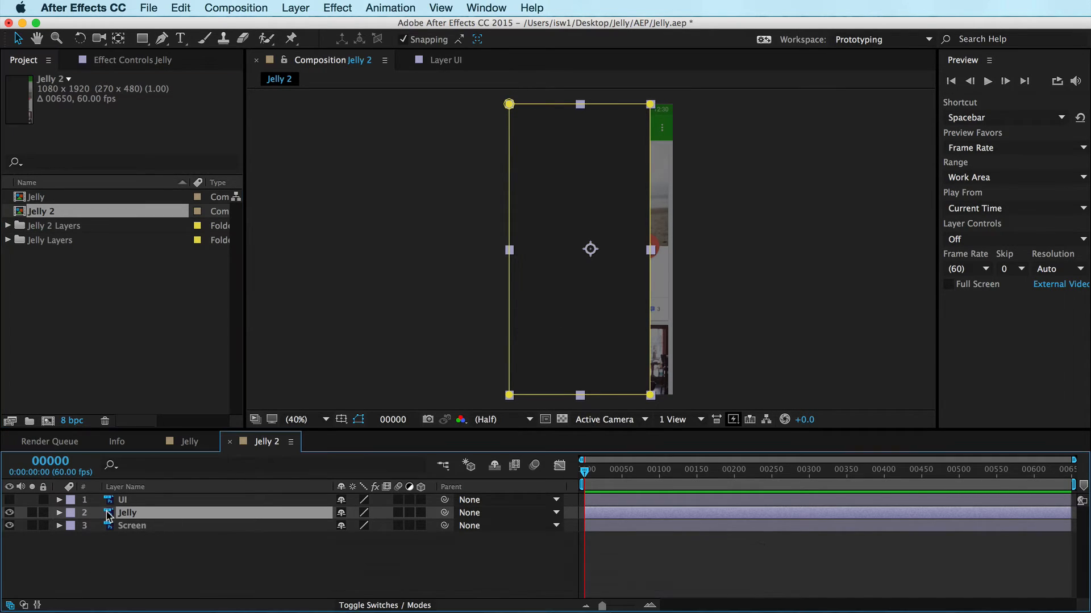
Step: Reveal the Jelly layer's Mask 1 Mask Path and pick the Pen tool
left_click(62, 513)
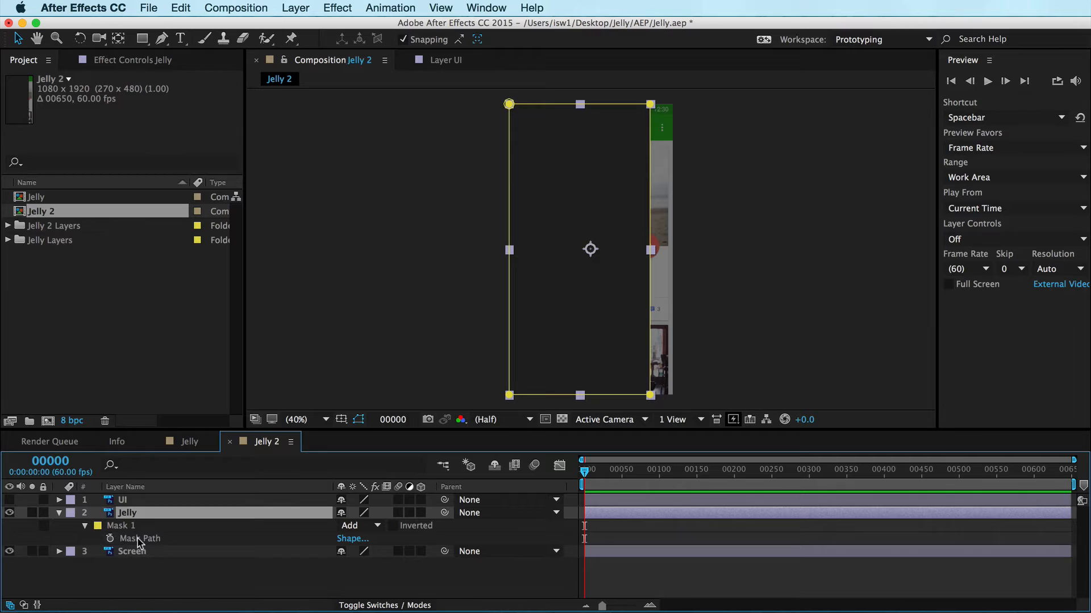
mouse_move(452, 324)
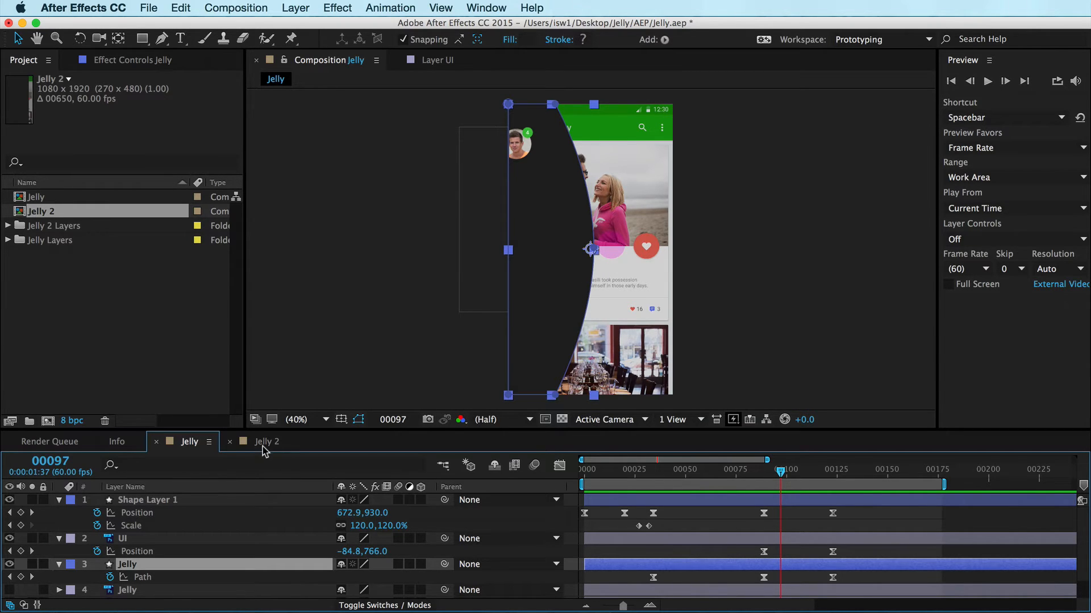
left_click(266, 441)
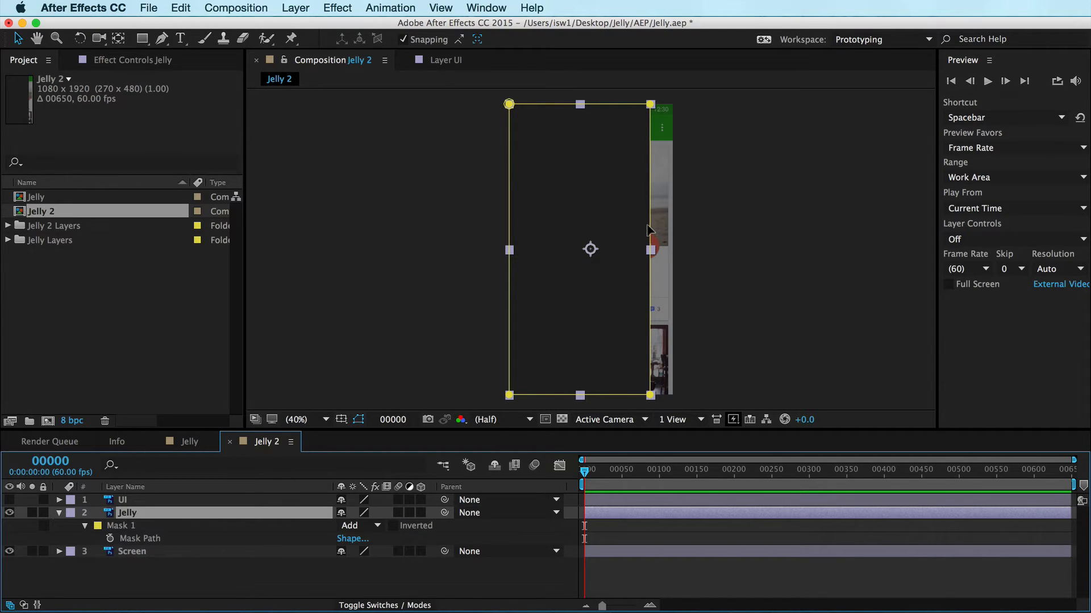
mouse_move(251, 95)
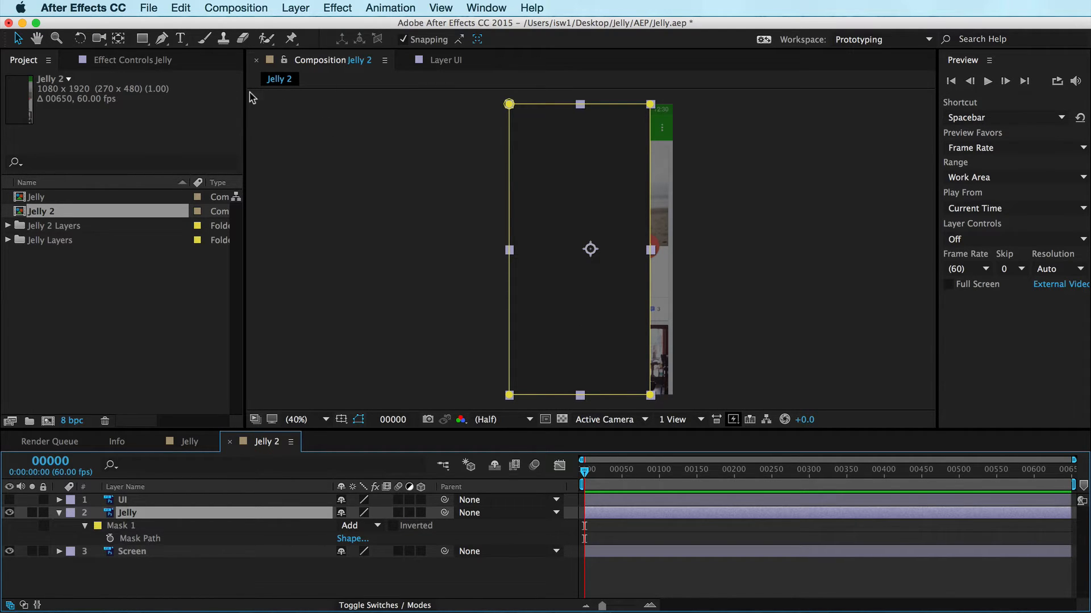
left_click(161, 38)
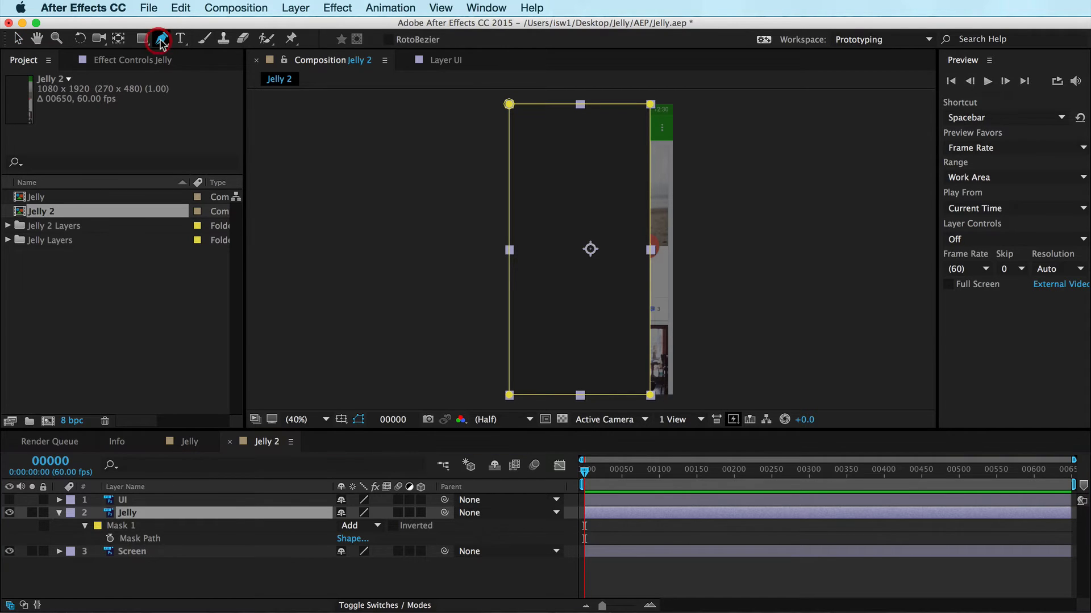
mouse_move(159, 37)
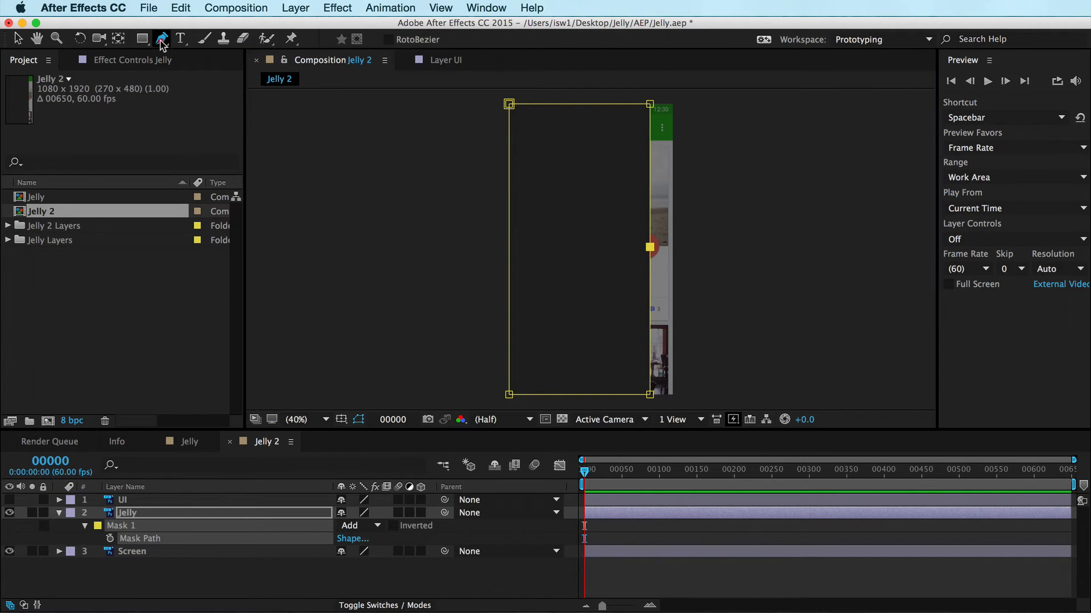
Step: Convert the new right-edge middle vertex to a smooth point with vertical handles
left_click(161, 38)
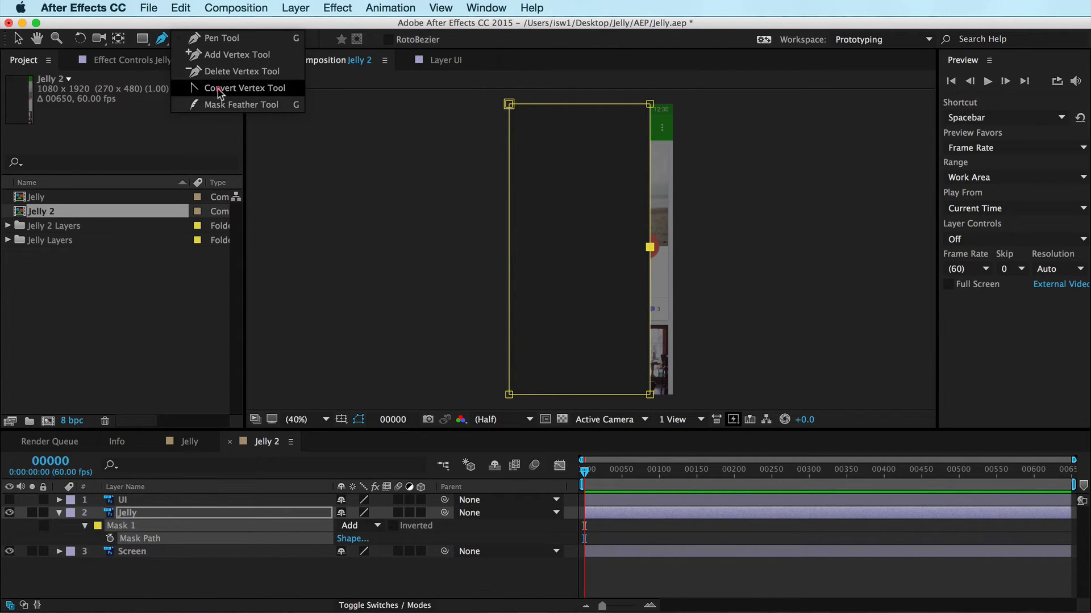
left_click(243, 89)
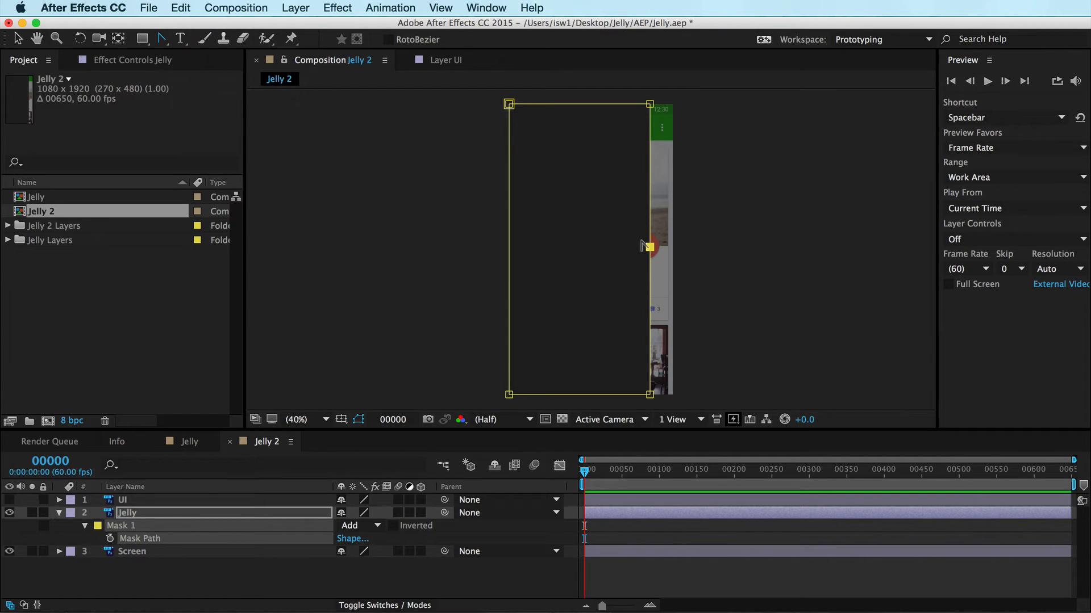
left_click_drag(649, 247, 649, 247)
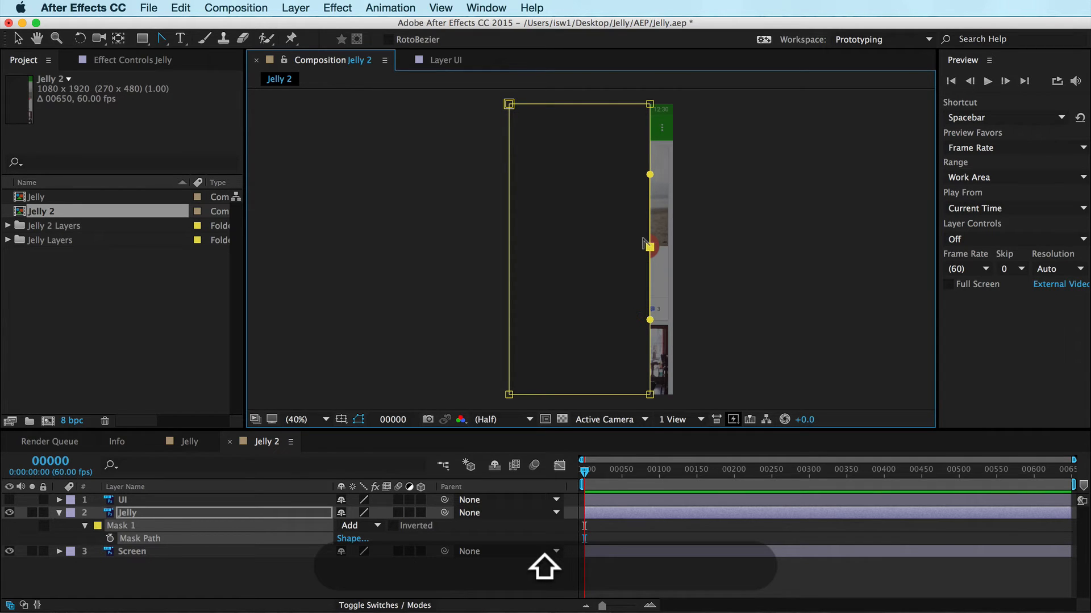
left_click_drag(649, 247, 704, 247)
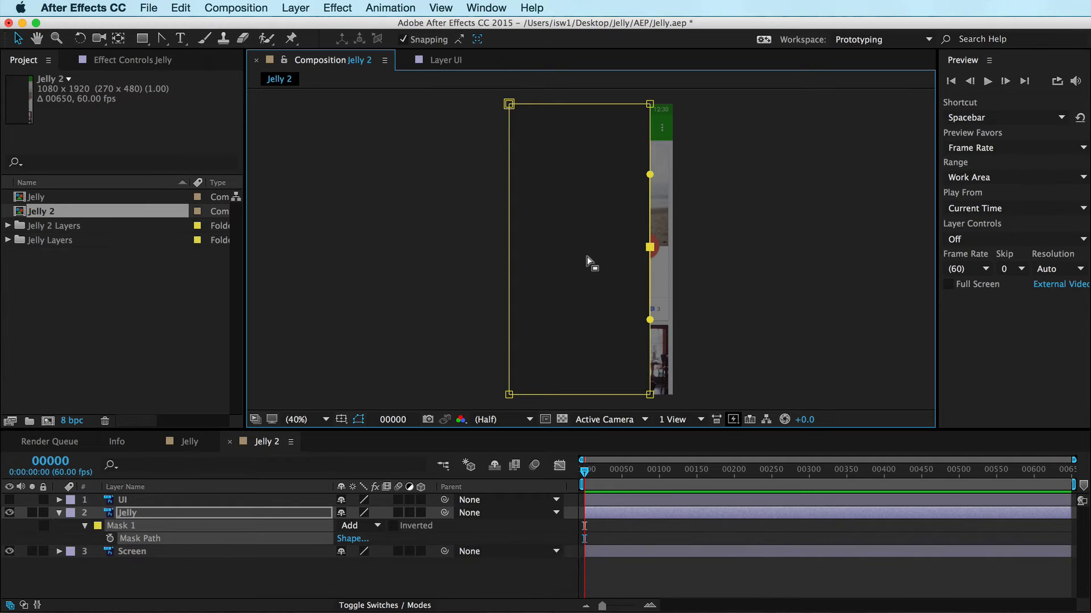
mouse_move(154, 496)
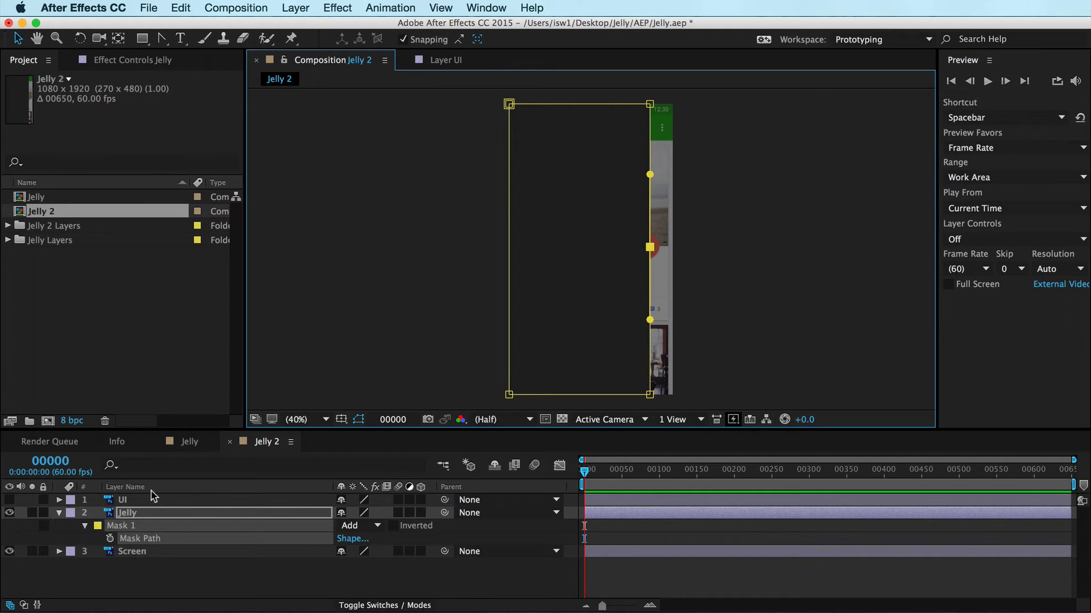
mouse_move(109, 540)
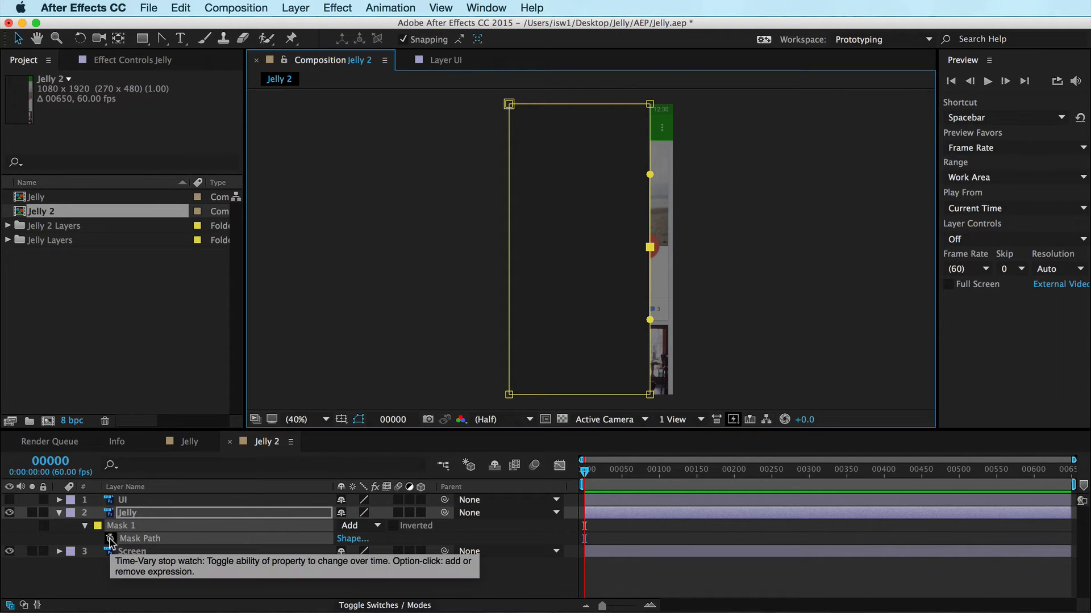
Step: Enable Mask Path animation with a first keyframe at frame 0
left_click(110, 539)
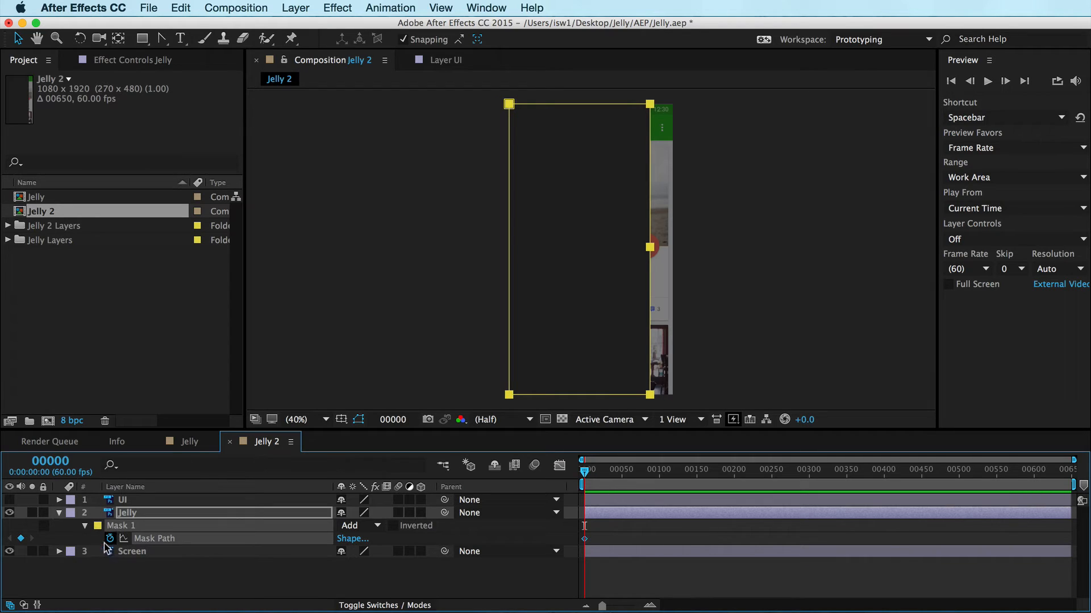
mouse_move(701, 132)
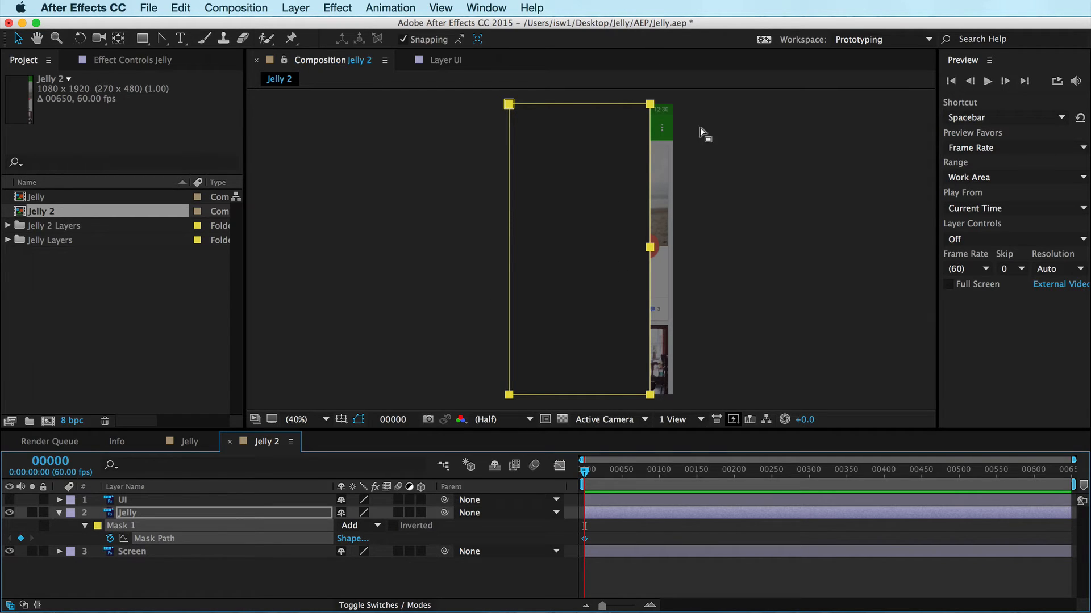
mouse_move(602, 501)
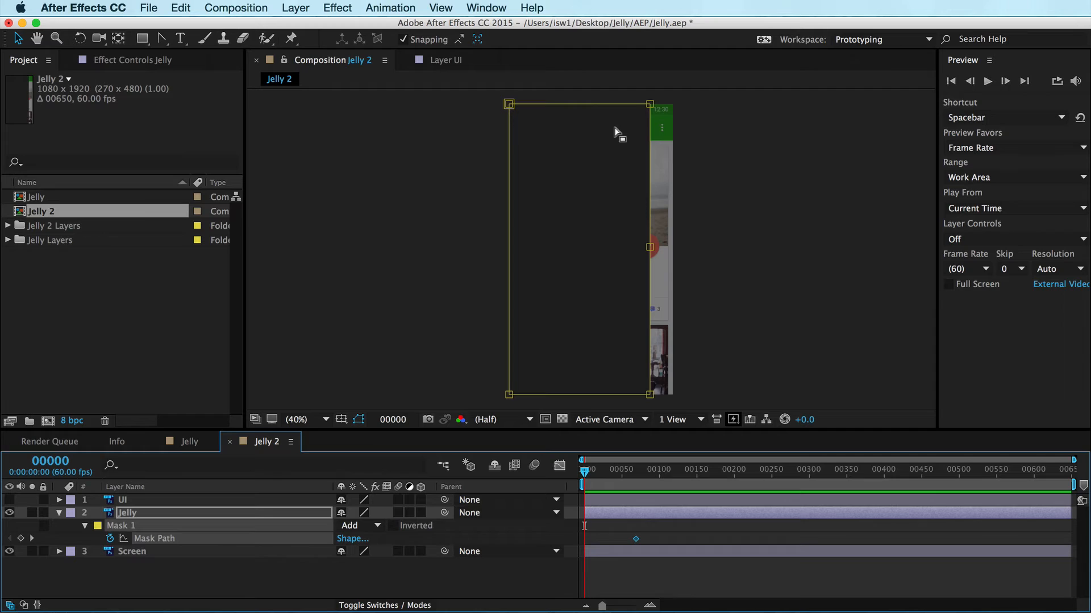
mouse_move(682, 166)
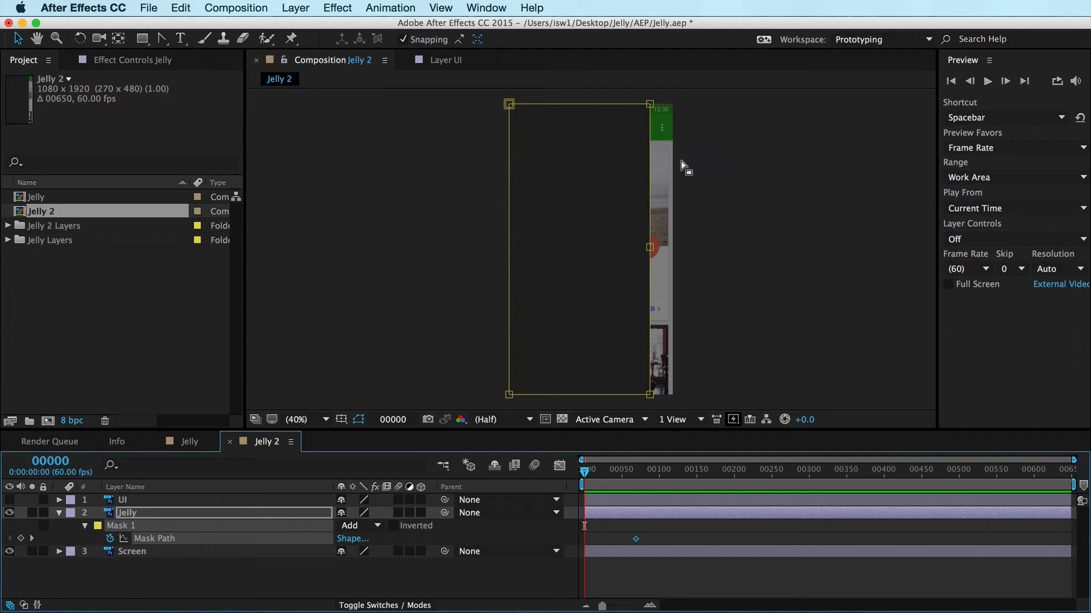
mouse_move(643, 101)
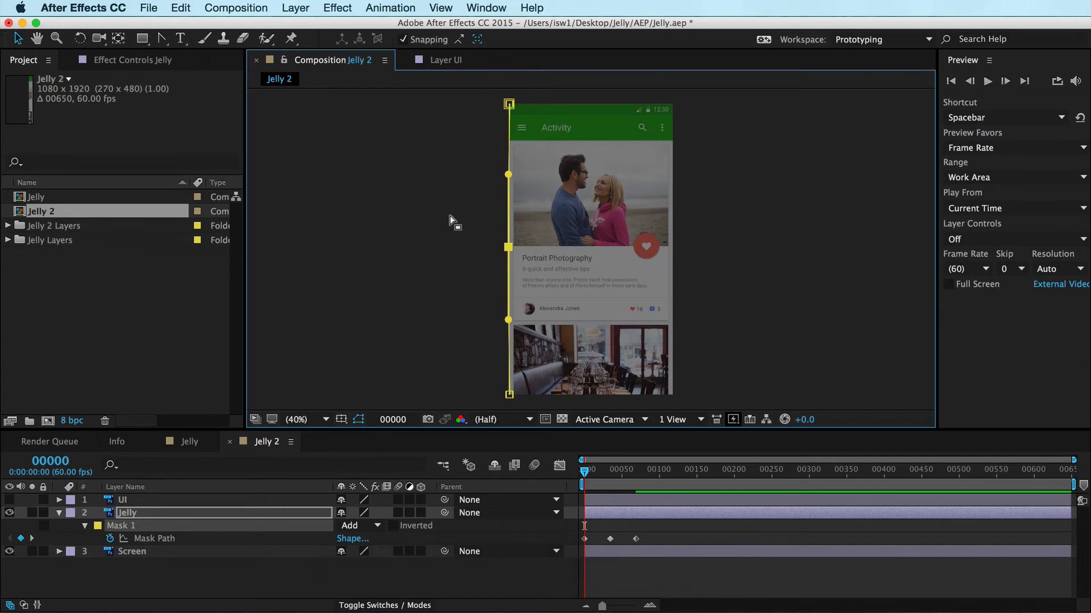
mouse_move(620, 129)
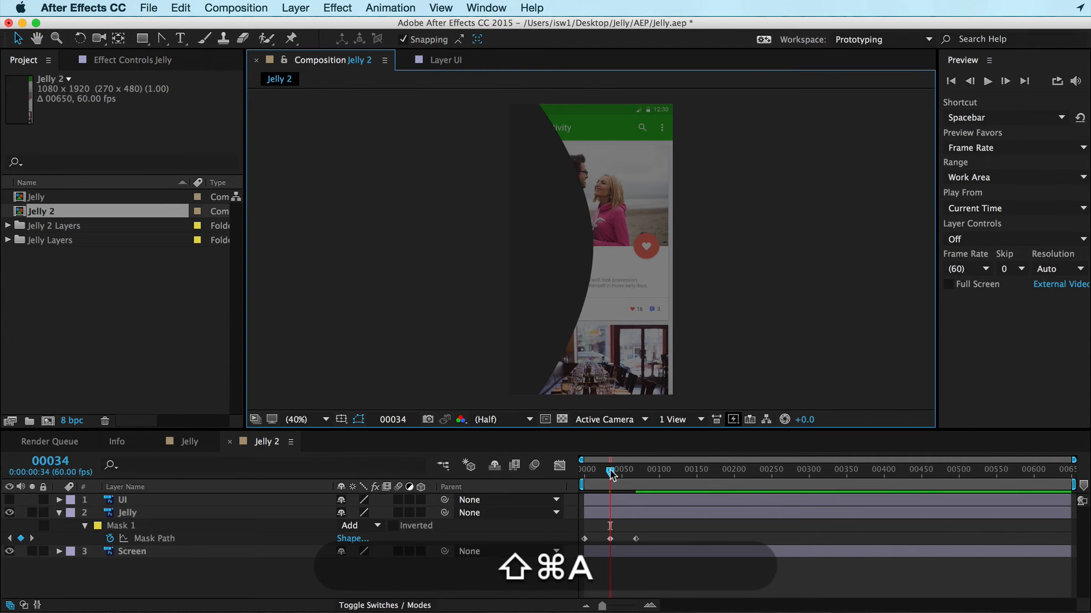
Step: Scrub the timeline to preview the mask bending across its three keyframes
left_click_drag(610, 473, 597, 472)
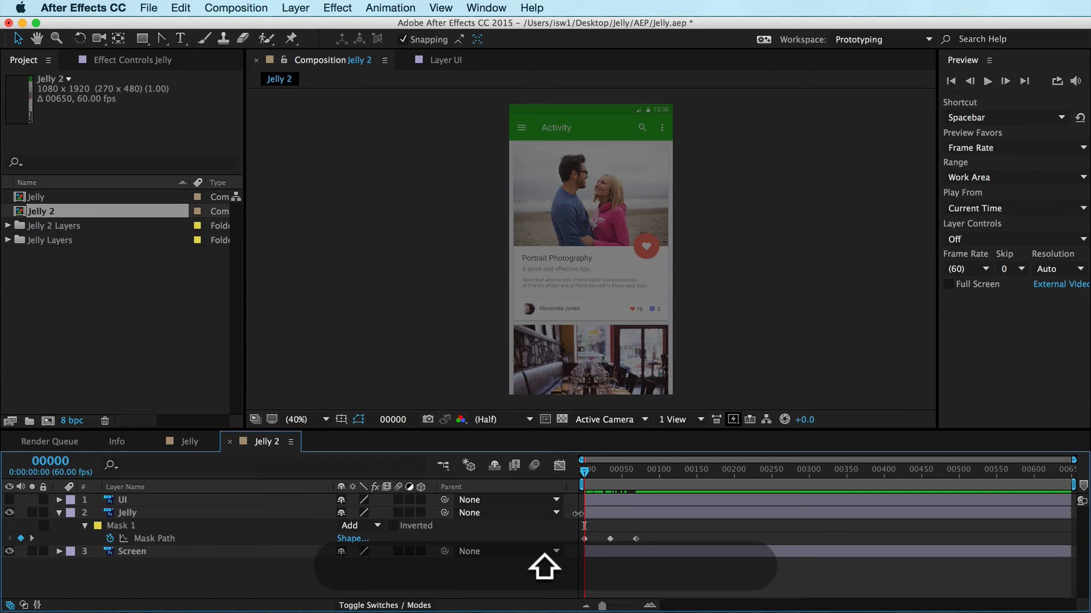
left_click(127, 512)
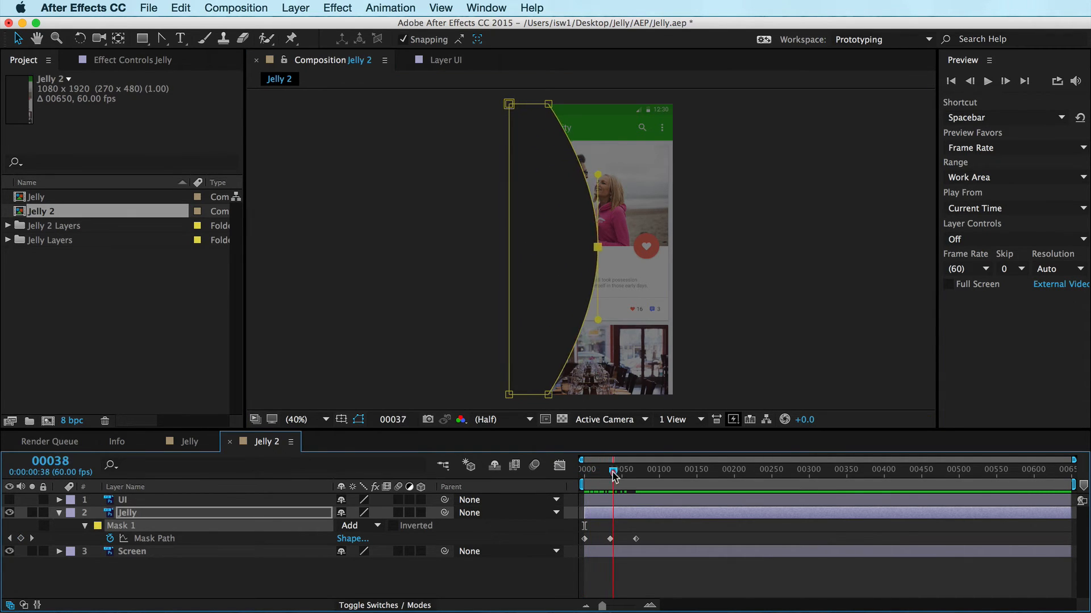
left_click_drag(612, 473, 623, 472)
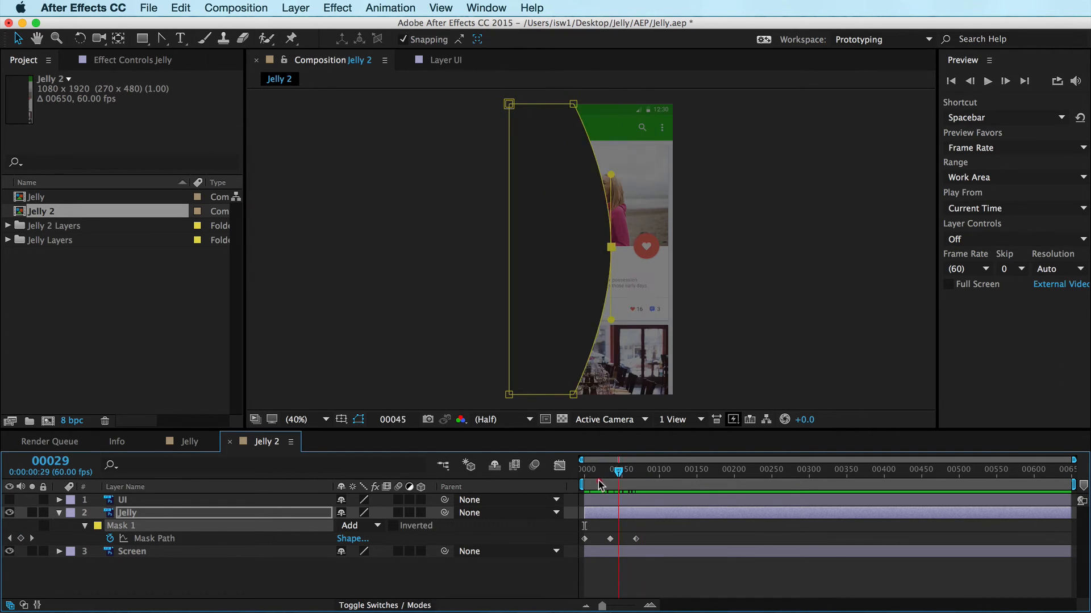
left_click_drag(600, 485, 618, 485)
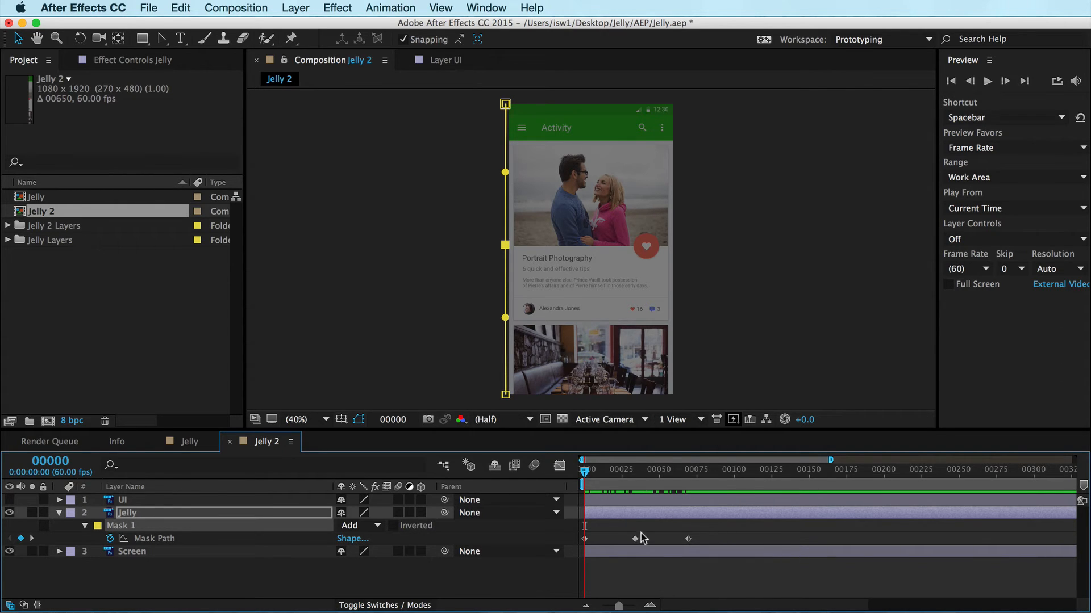
Step: Bulge the mask's edge outward at the middle Mask Path keyframe, then select all three keyframes for easing
left_click(712, 470)
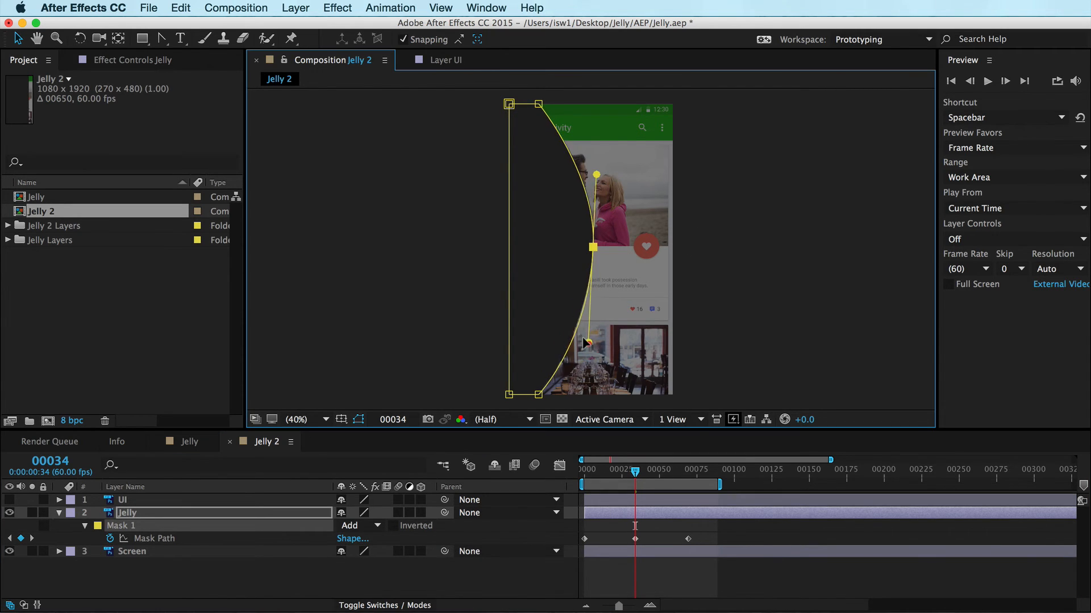
left_click_drag(587, 343, 587, 314)
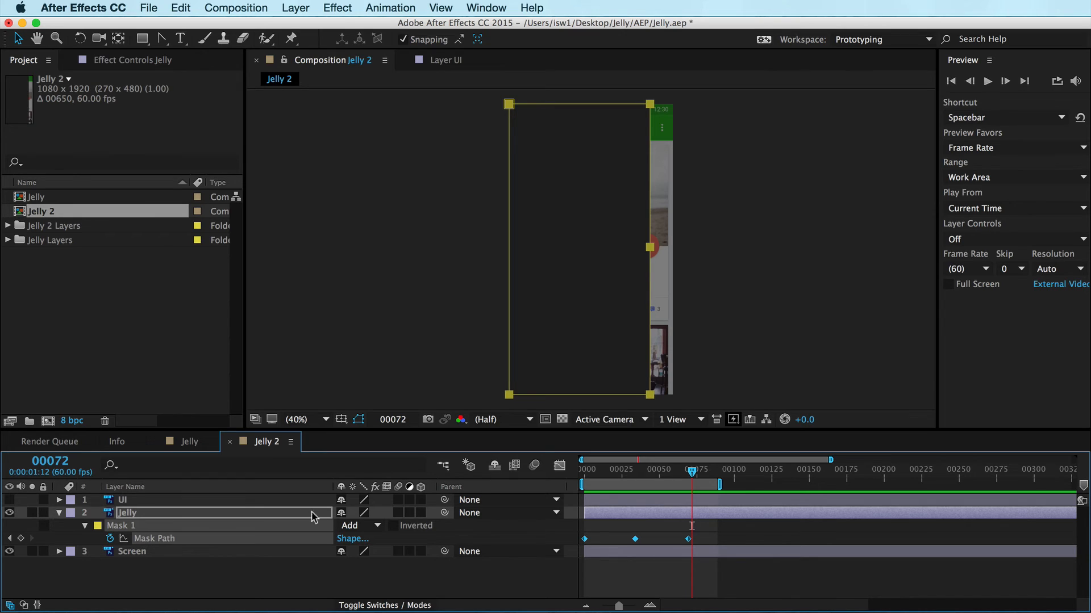
left_click(587, 538)
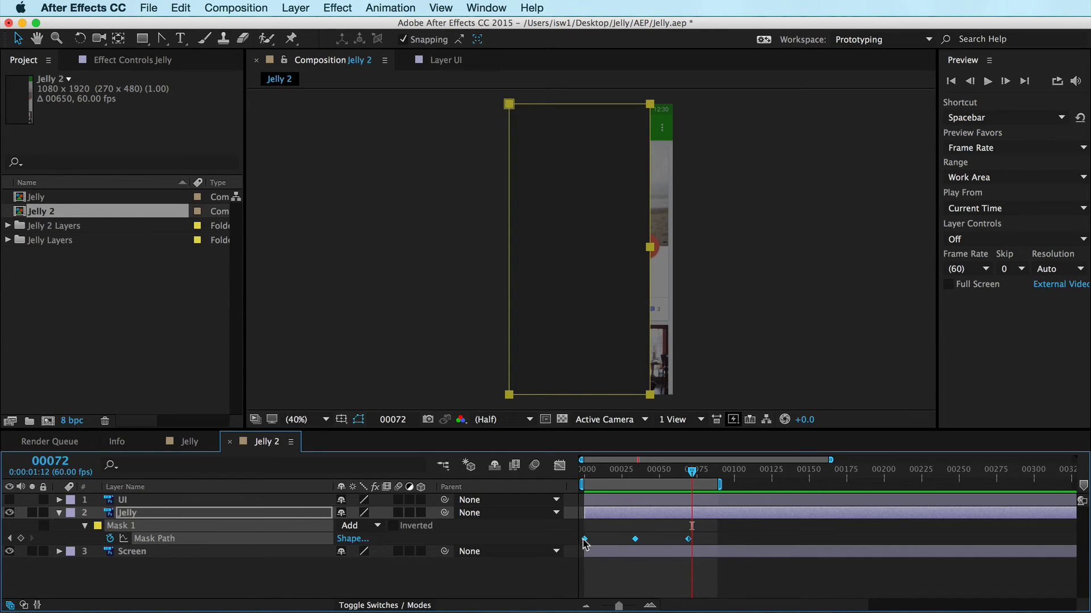
right_click(584, 539)
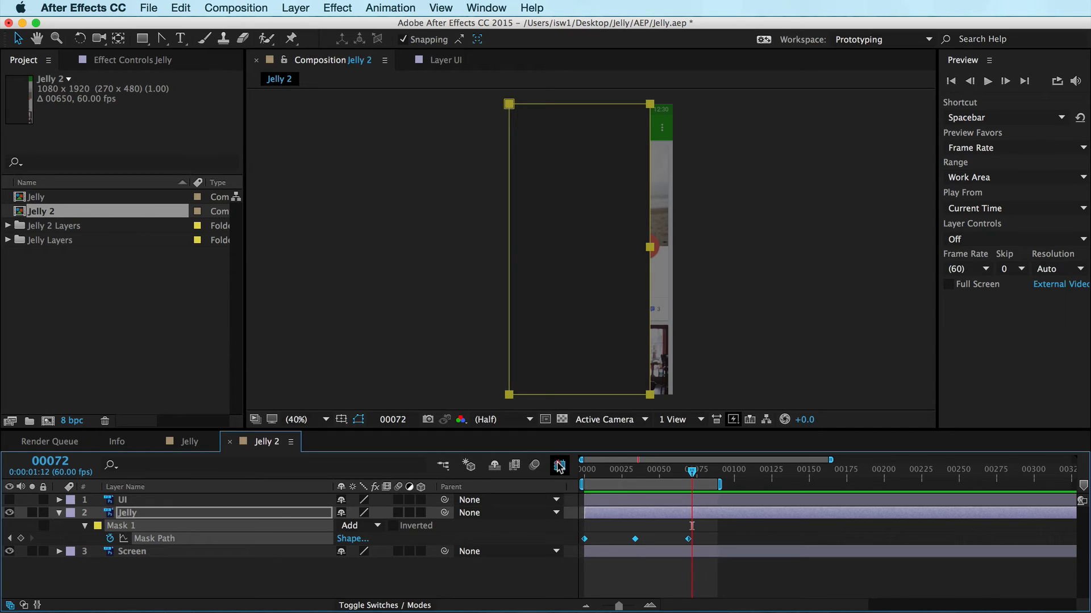
Step: Switch the timeline to the Graph Editor to see the mask animation's speed graph
left_click(559, 465)
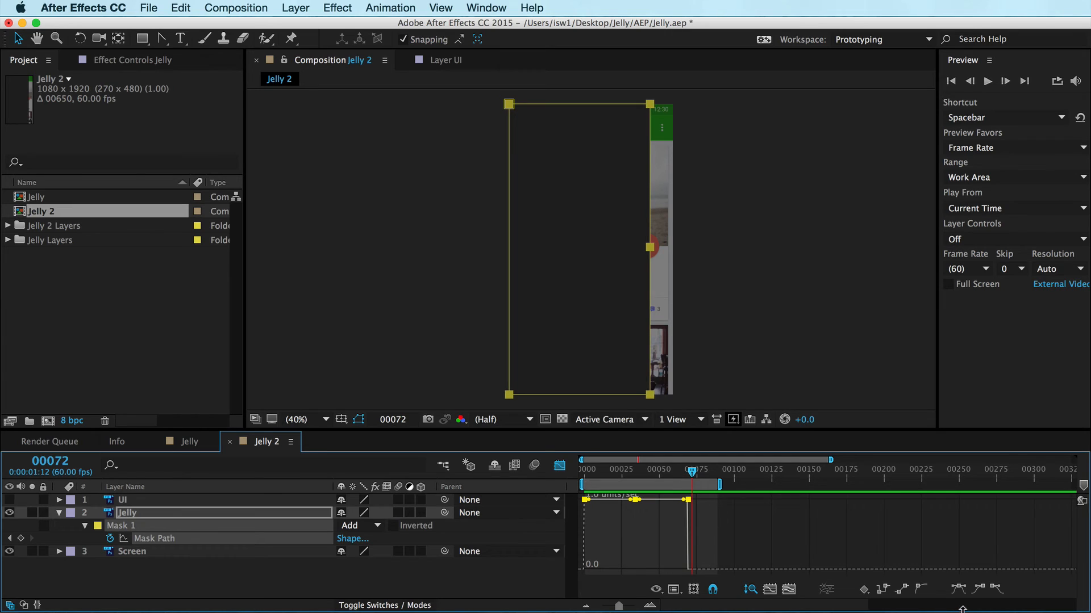
mouse_move(958, 586)
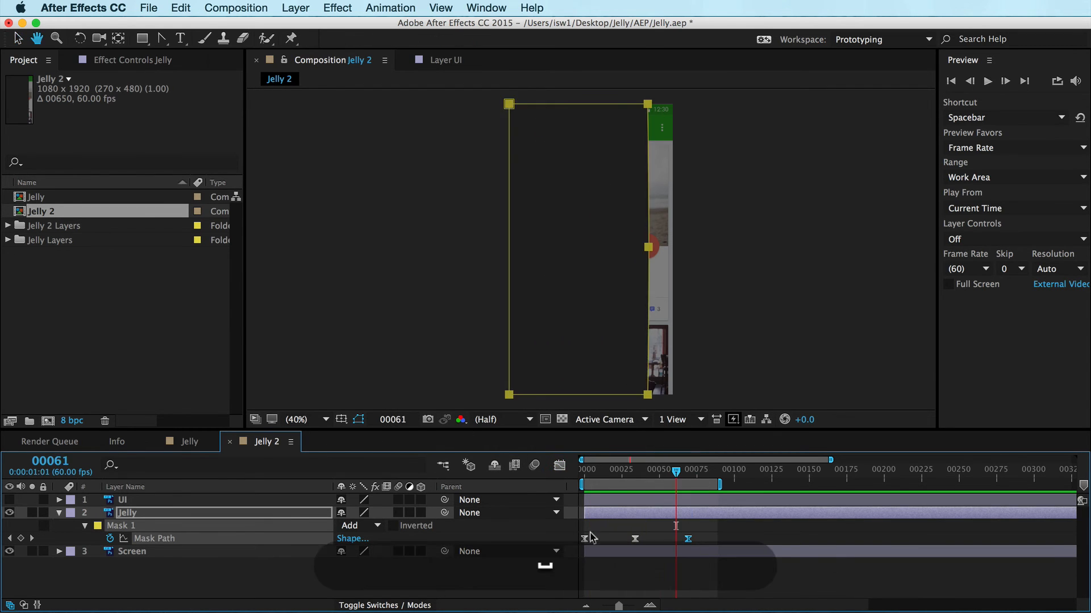
Step: Reveal the Screen layer's Opacity and keyframe a fade up from 0% starting at frame 34
left_click(132, 552)
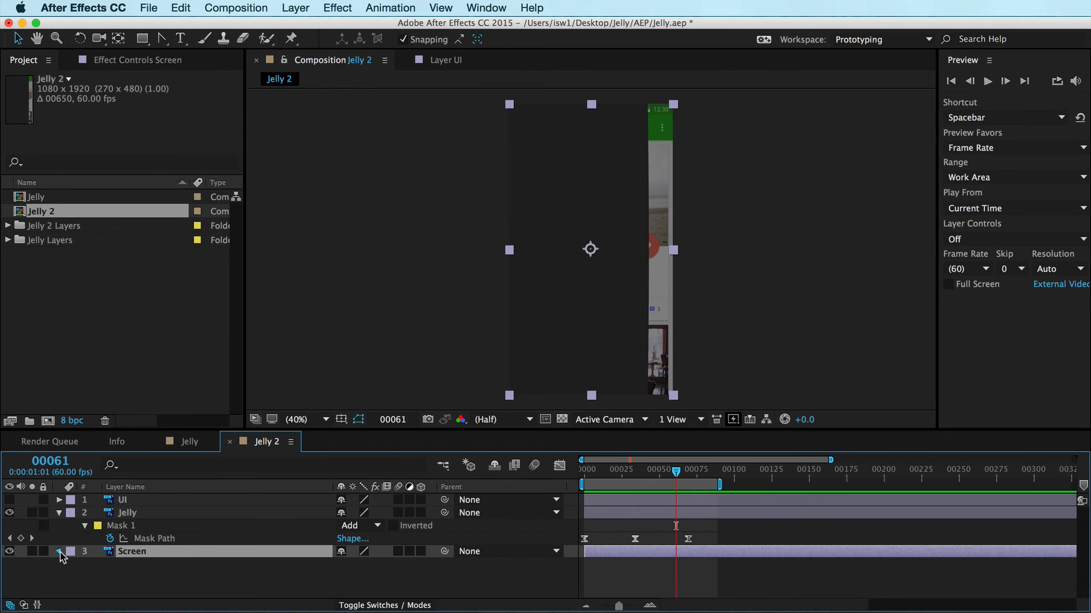
left_click(59, 555)
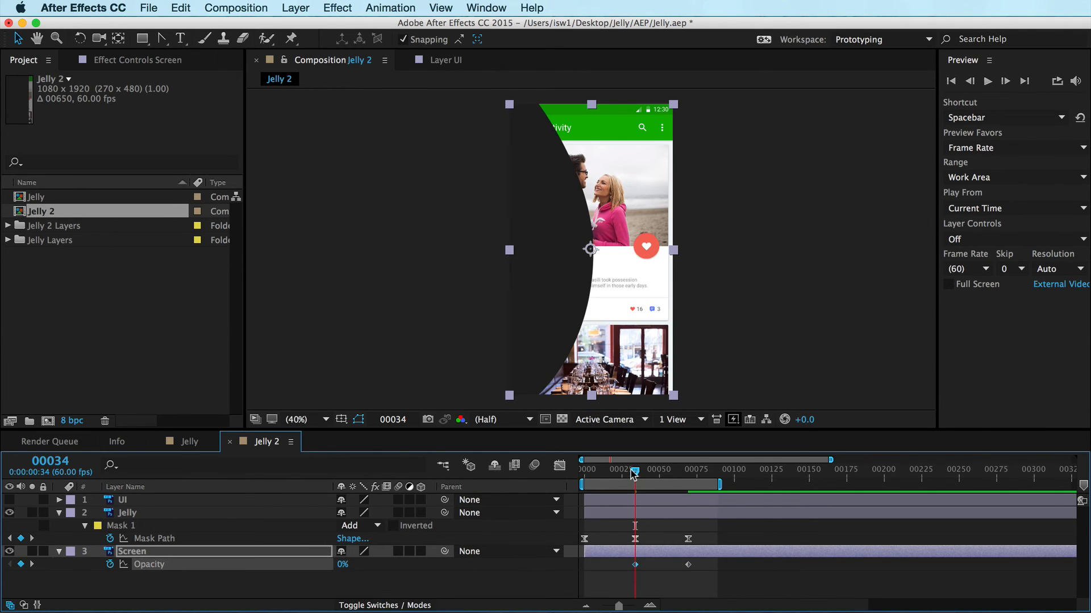
left_click_drag(634, 480, 669, 481)
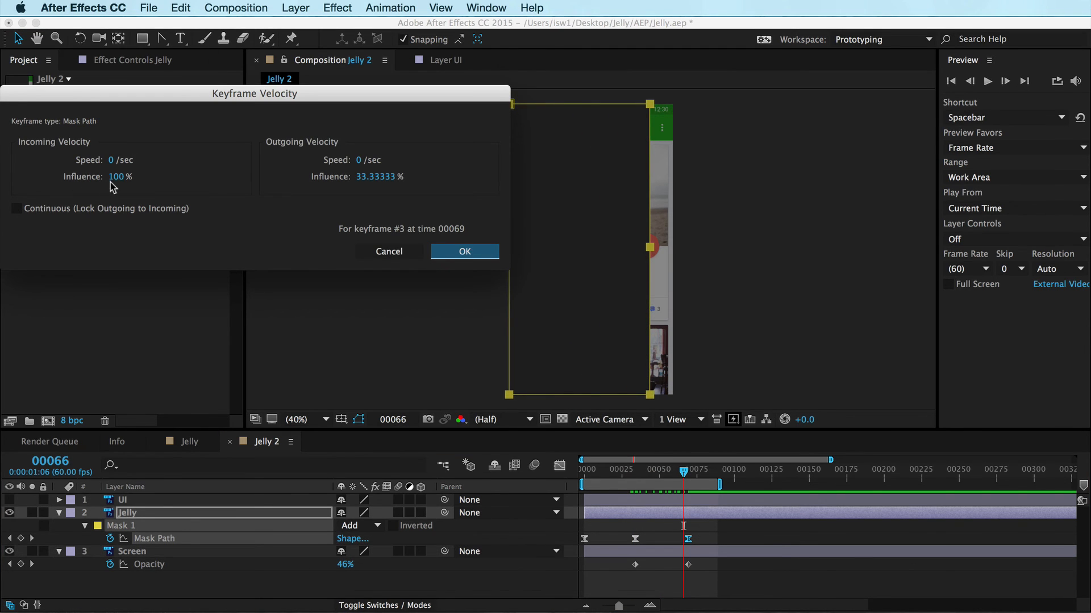
Step: Confirm 100% incoming influence on the last mask keyframe and select the Screen opacity keyframes to ease them
left_click(463, 251)
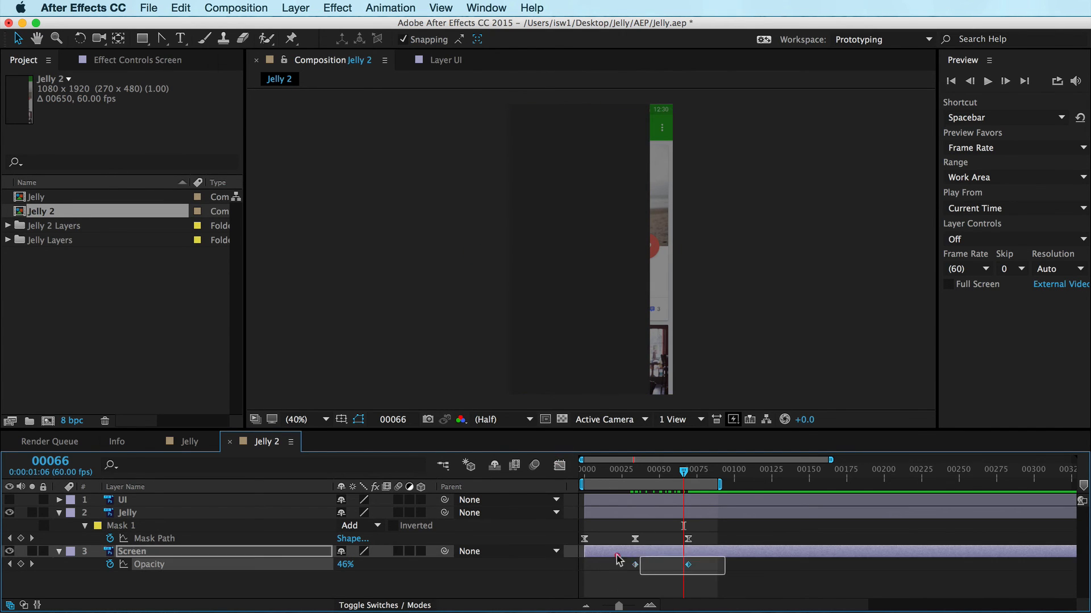
left_click(132, 552)
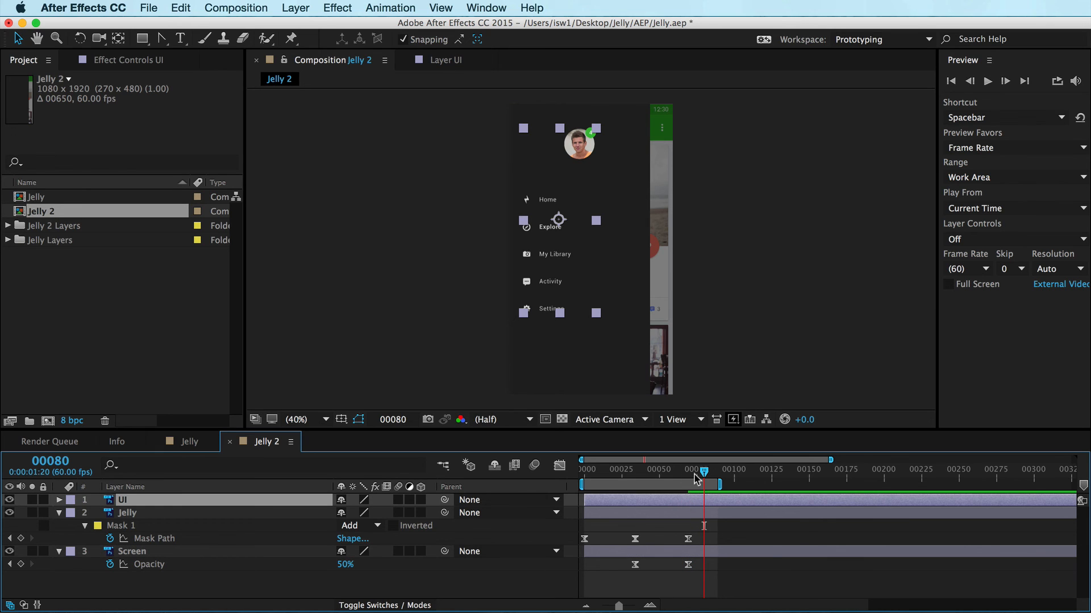
Step: Keyframe the UI layer's Position at frame 34 so the menu slides in from off the left edge
left_click_drag(702, 471, 687, 471)
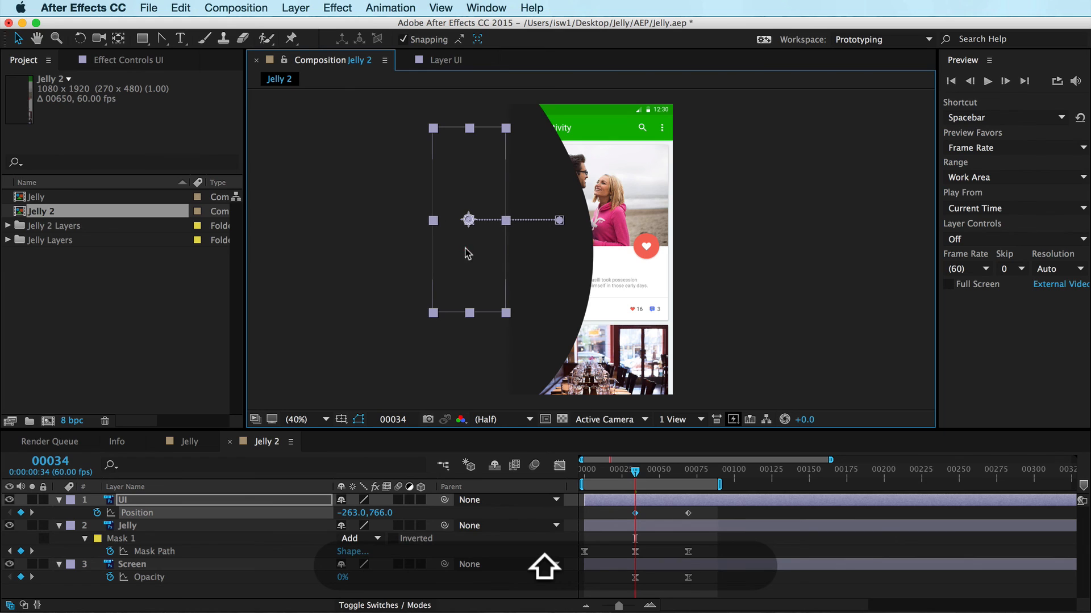
left_click(653, 473)
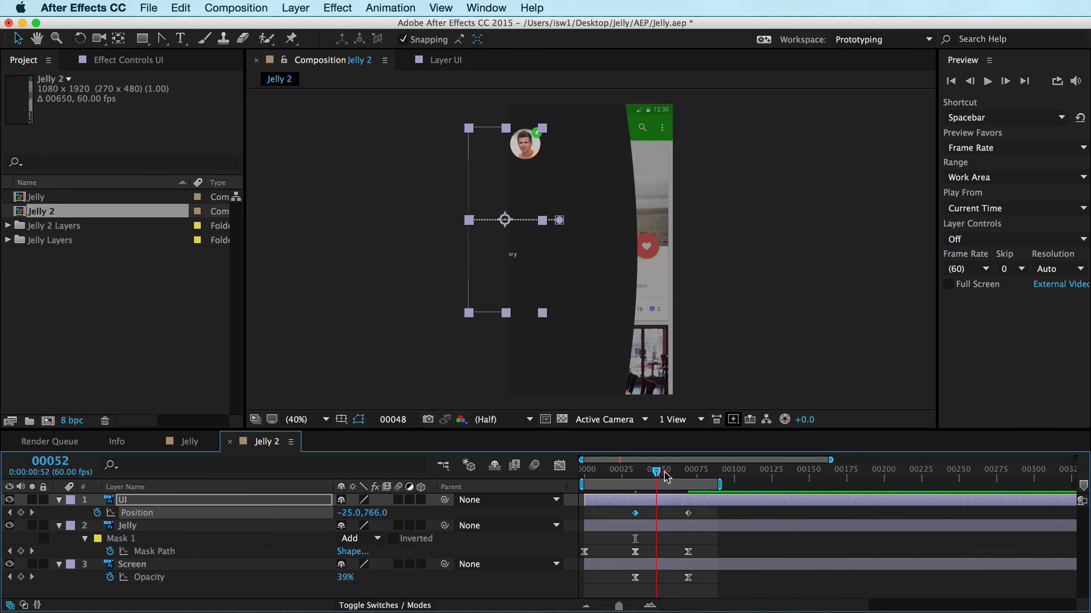
left_click(655, 469)
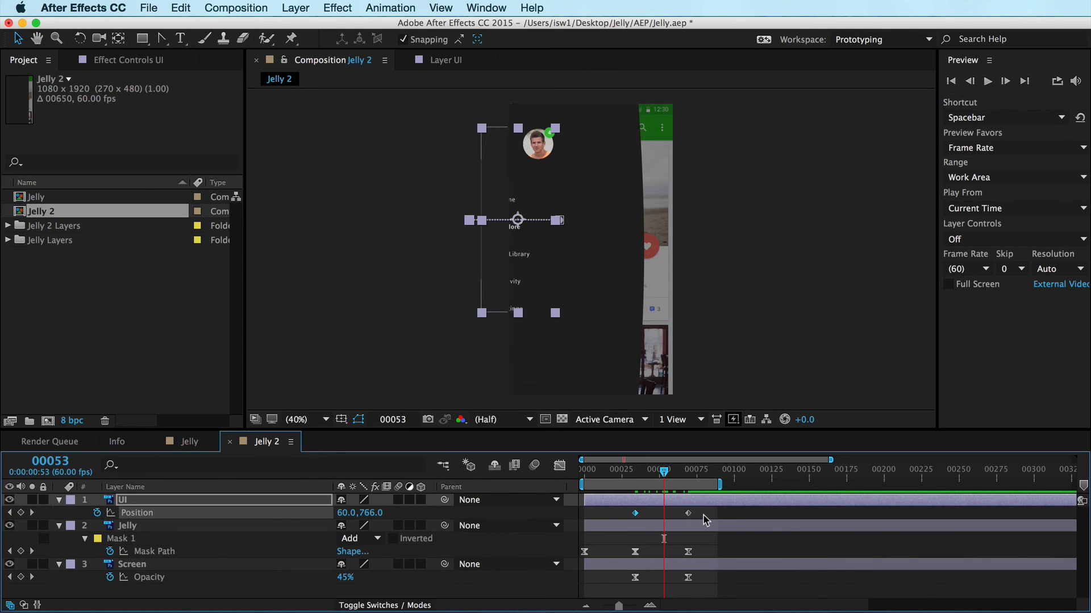
right_click(687, 512)
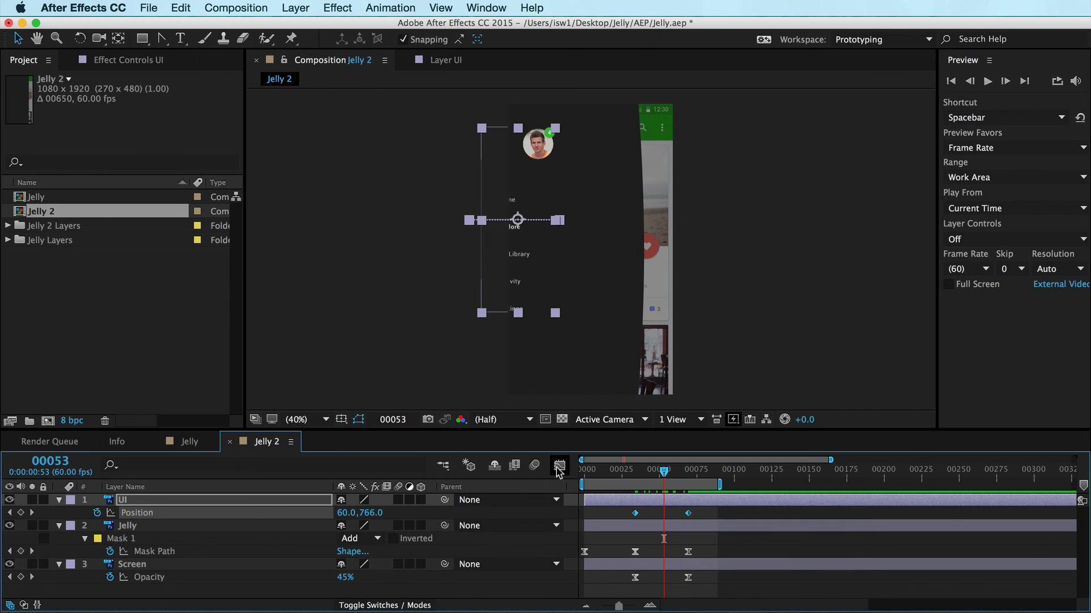
Step: Raise the incoming influence on the UI layer's last Position keyframe via Keyframe Velocity
left_click(558, 466)
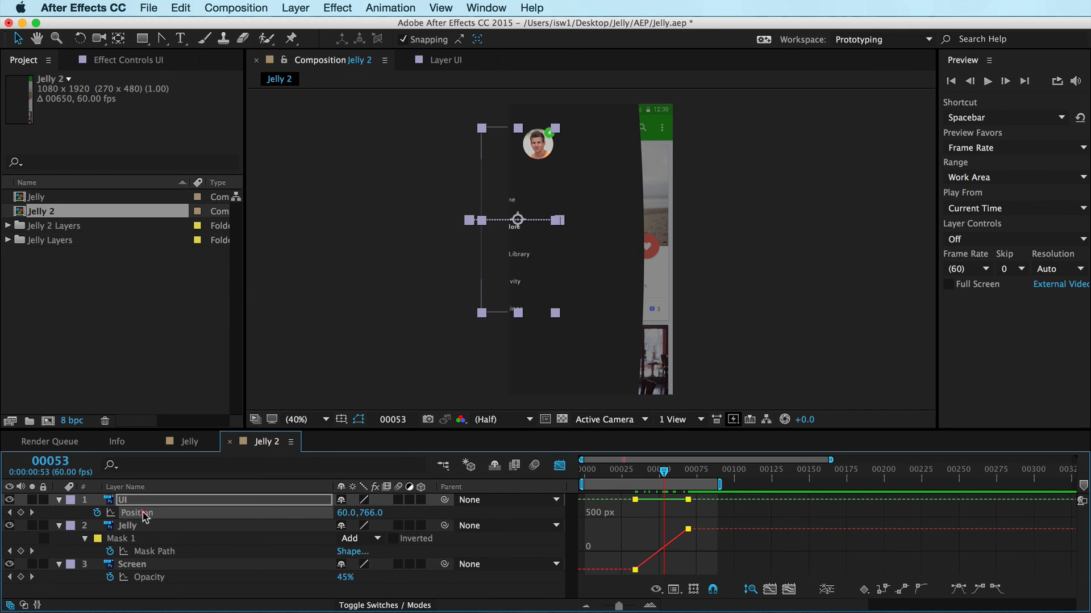
mouse_move(975, 602)
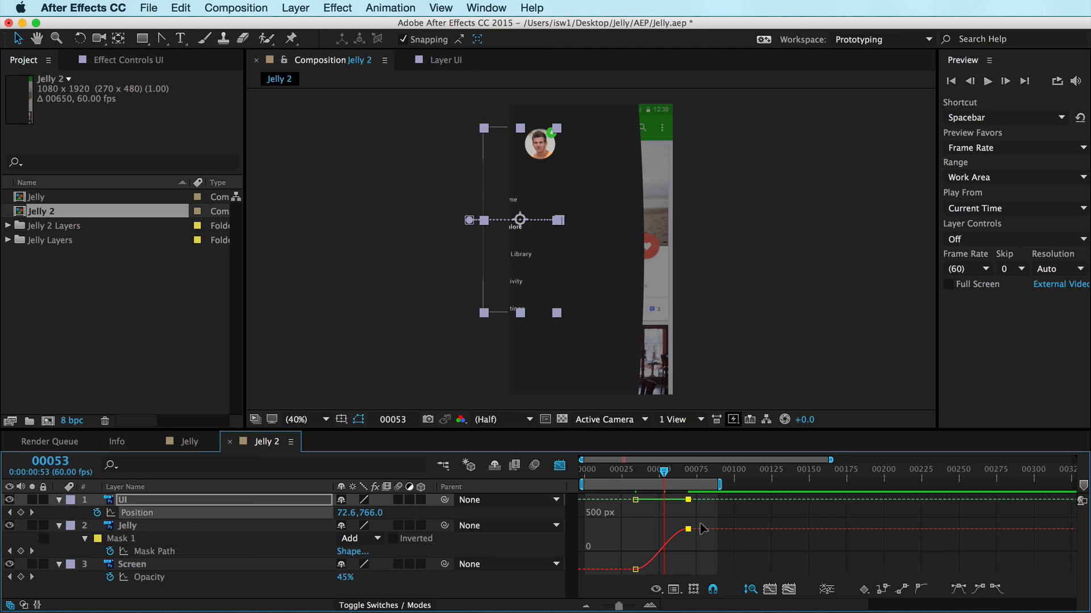
double_click(686, 530)
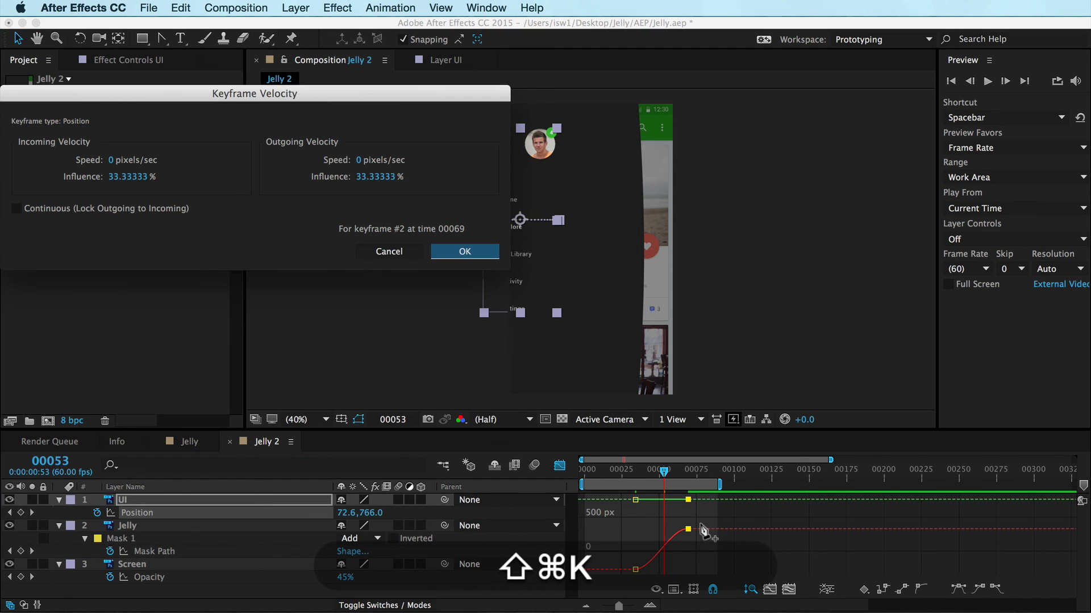
left_click(134, 176)
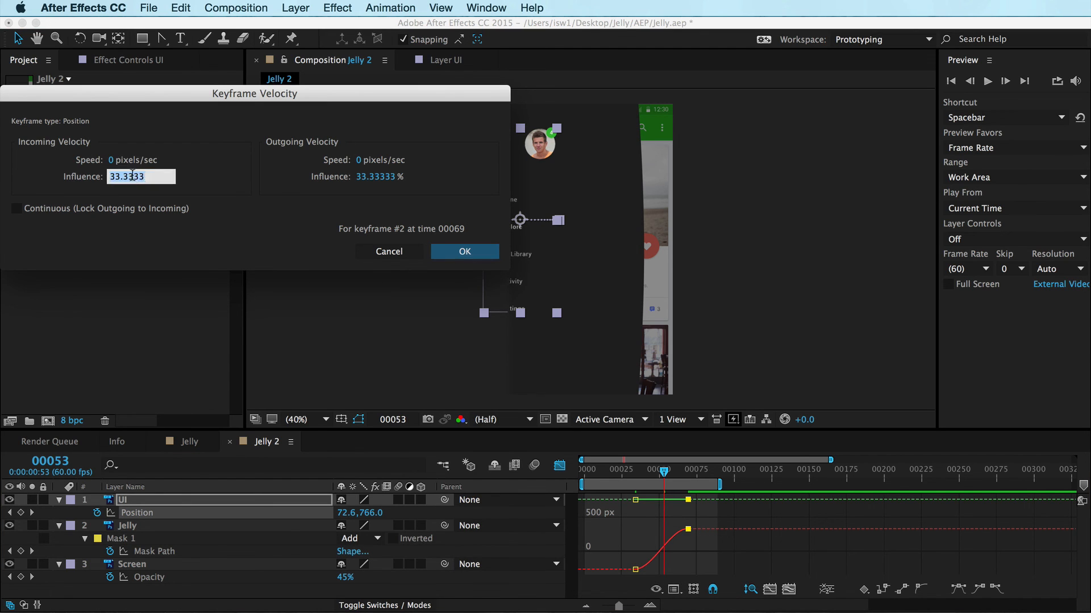
left_click(465, 252)
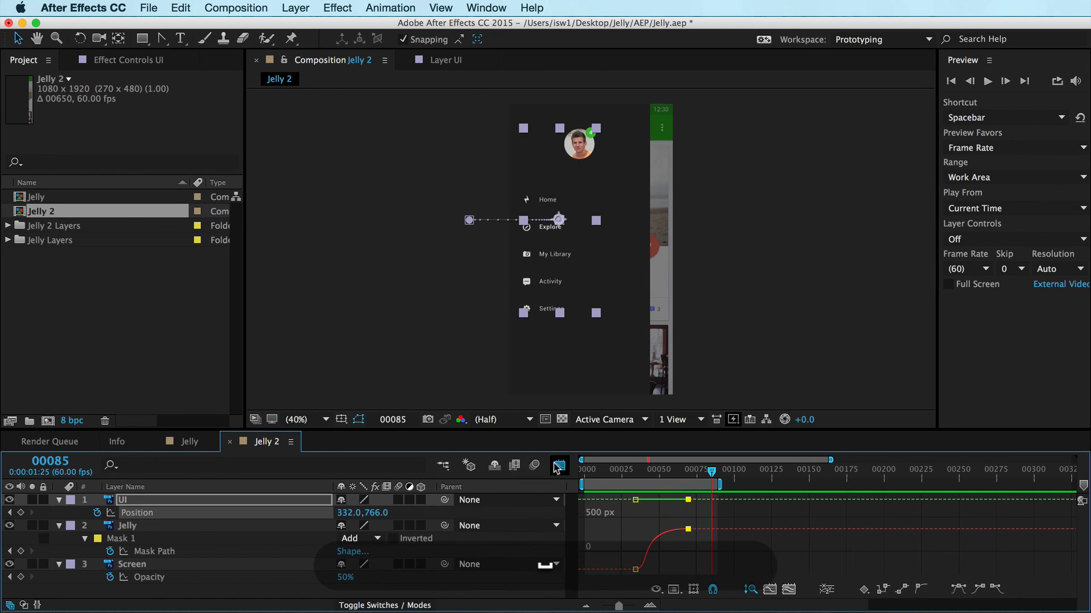
Step: Leave the Graph Editor, preview the full menu animation, then select the Jelly layer
left_click(559, 466)
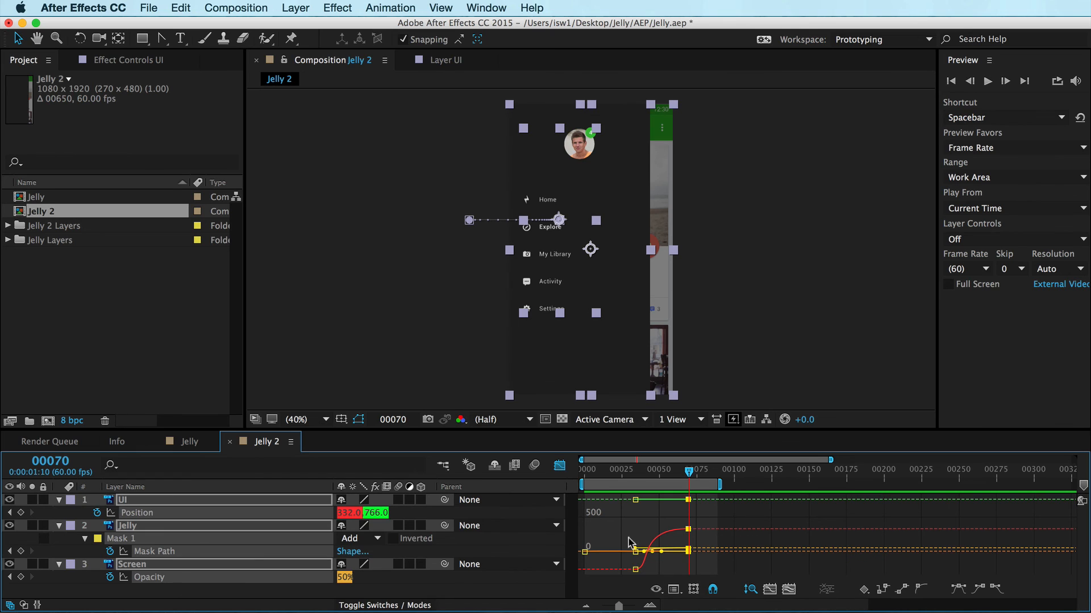
mouse_move(421, 538)
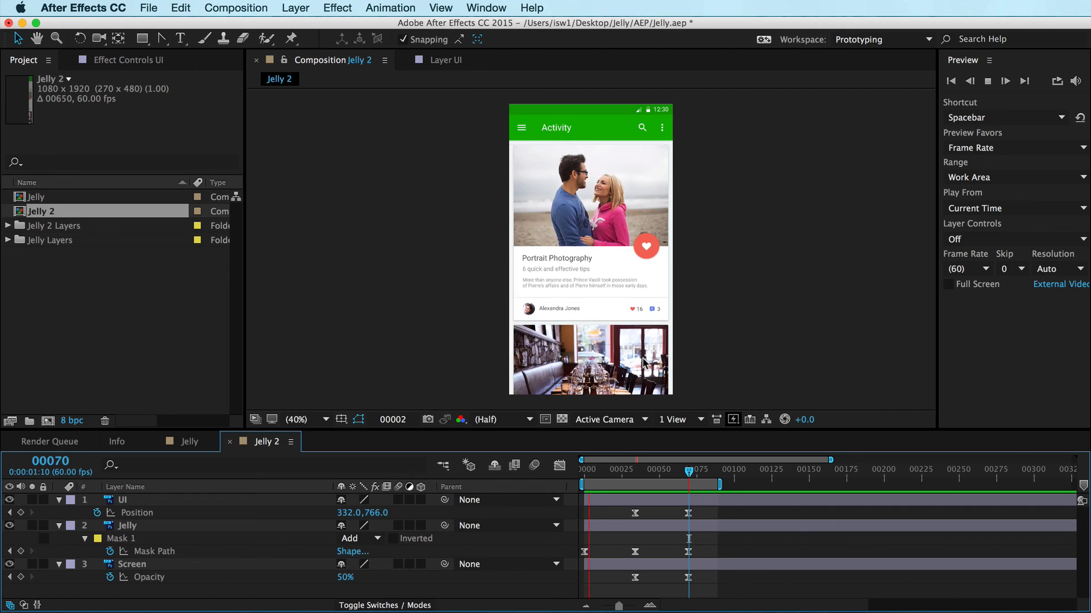
left_click(697, 469)
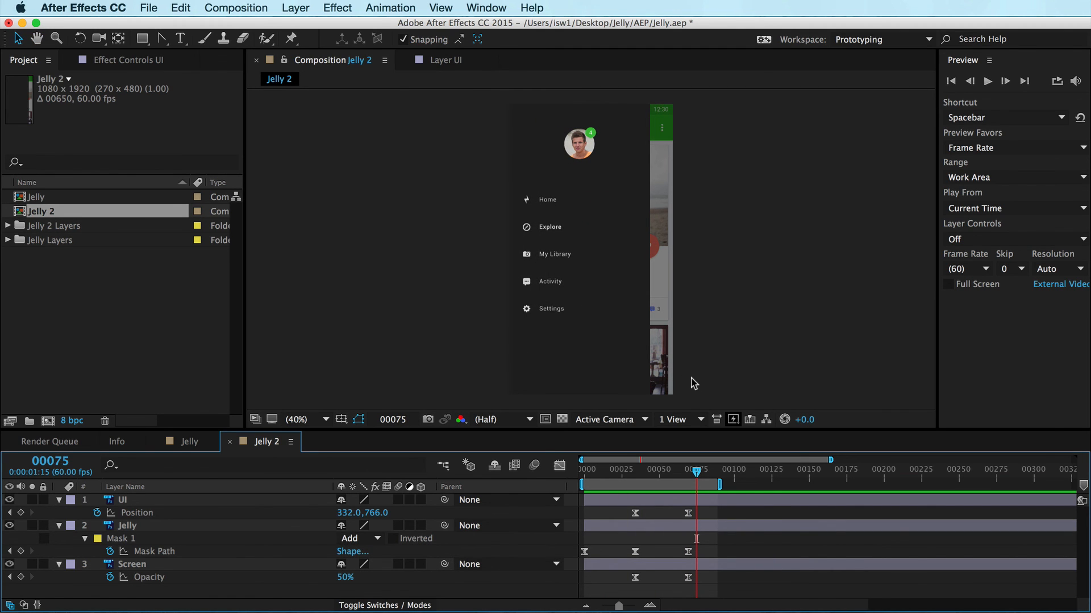
left_click(127, 525)
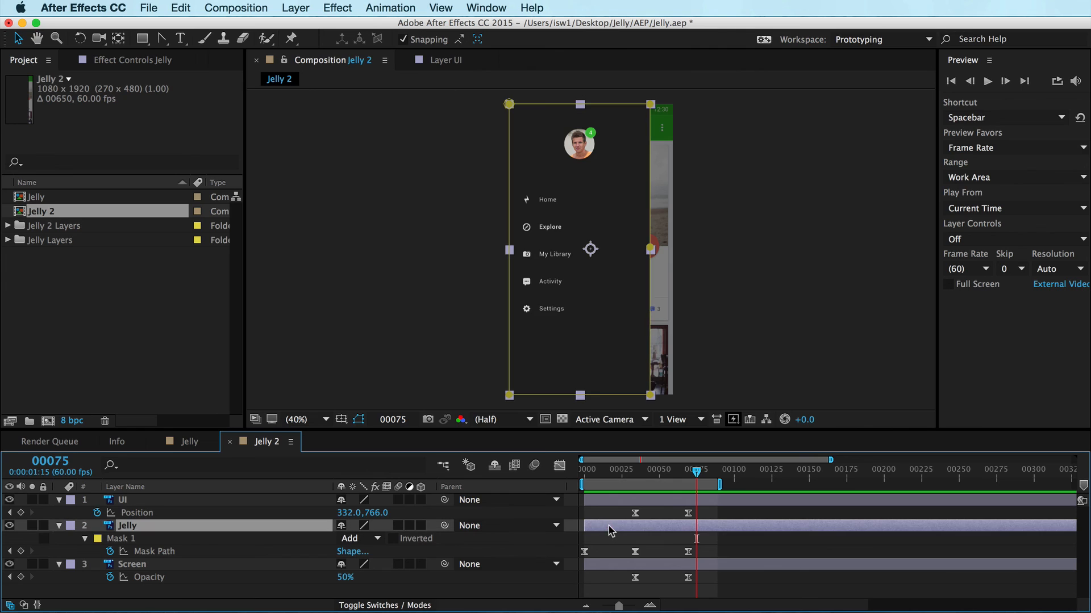
mouse_move(583, 305)
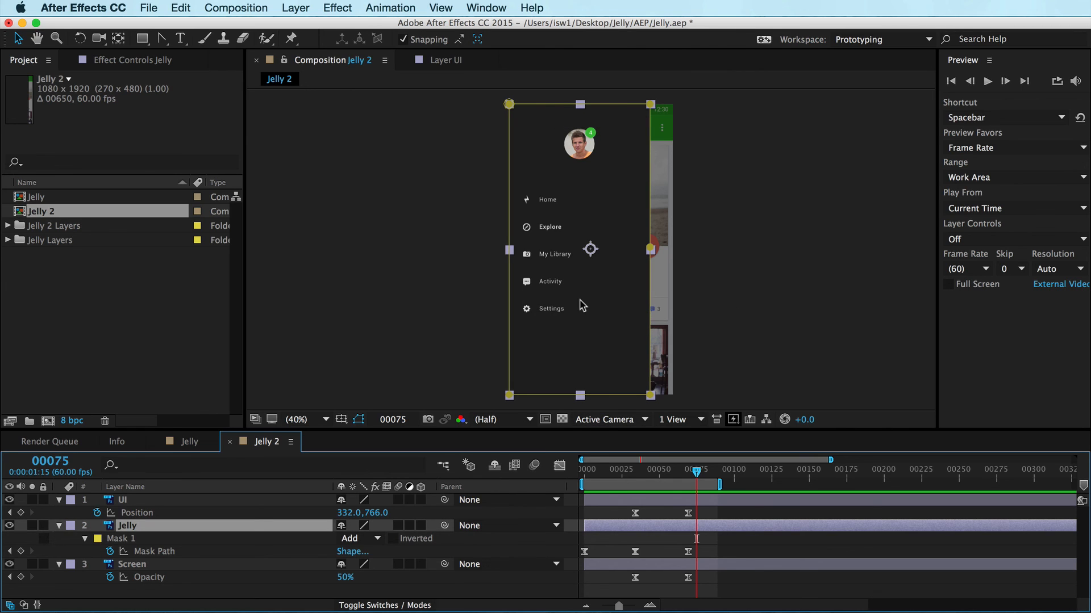
mouse_move(614, 196)
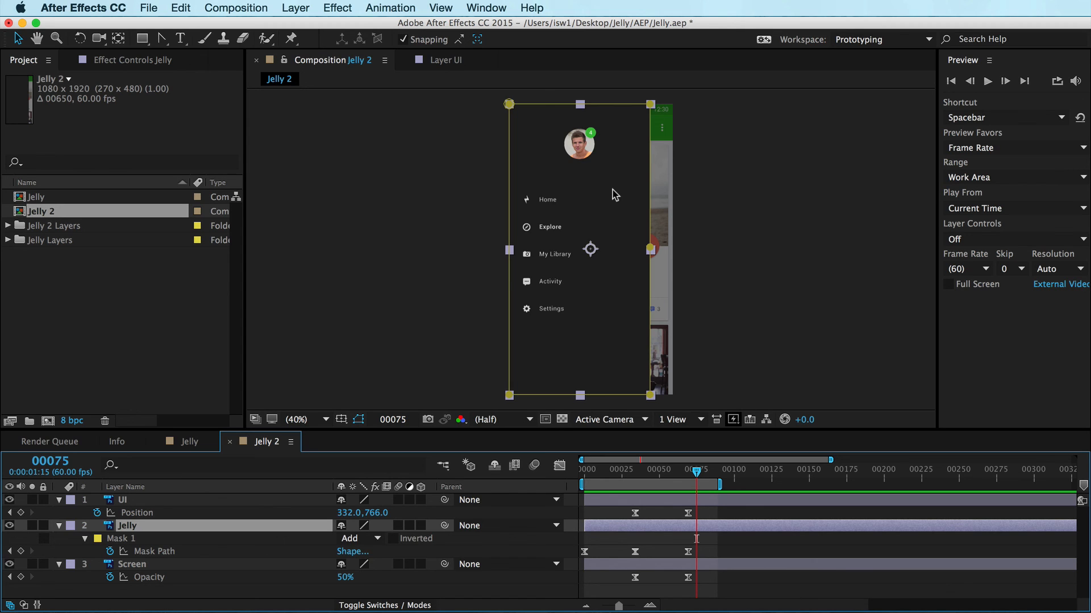
mouse_move(463, 196)
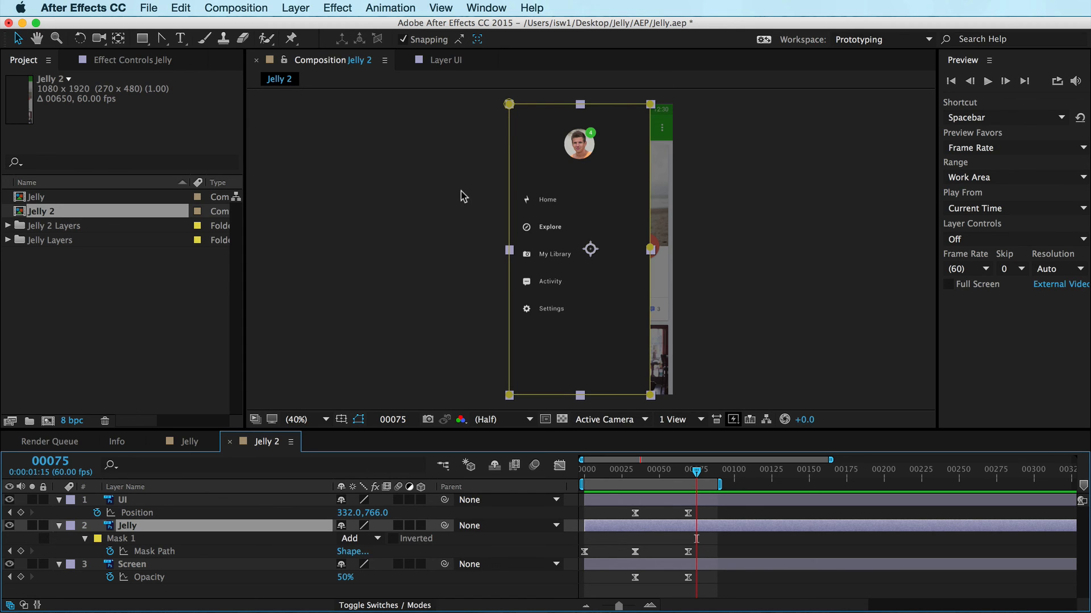